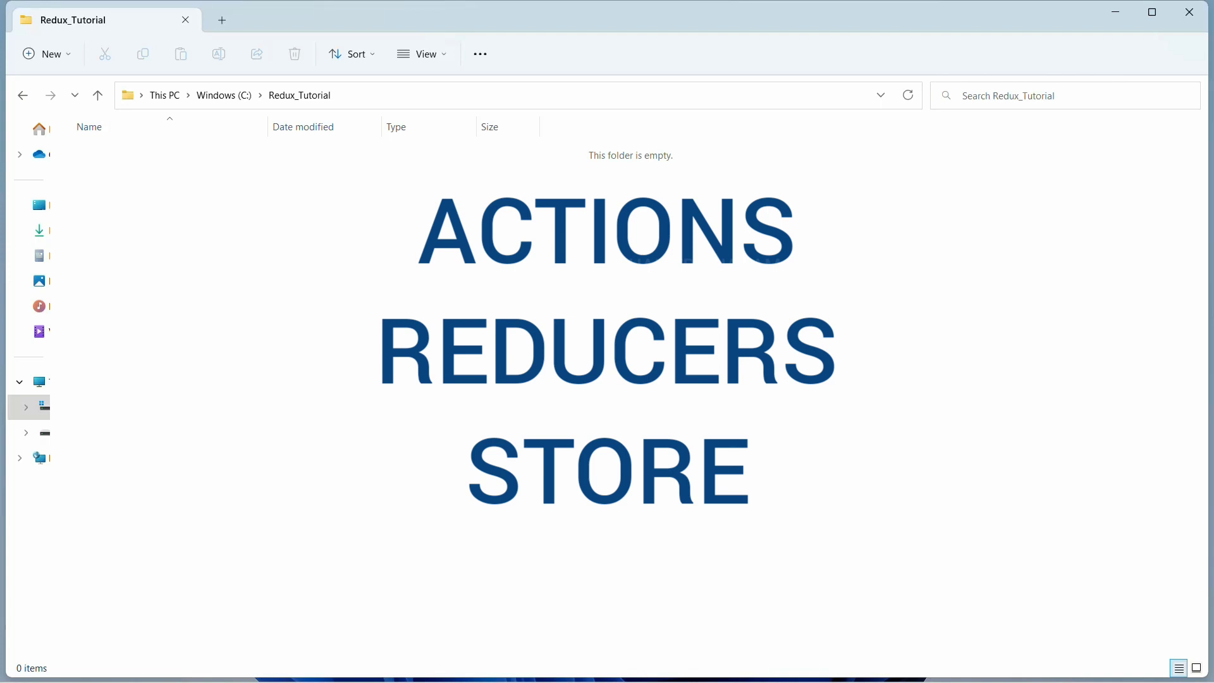
mouse_move(294, 291)
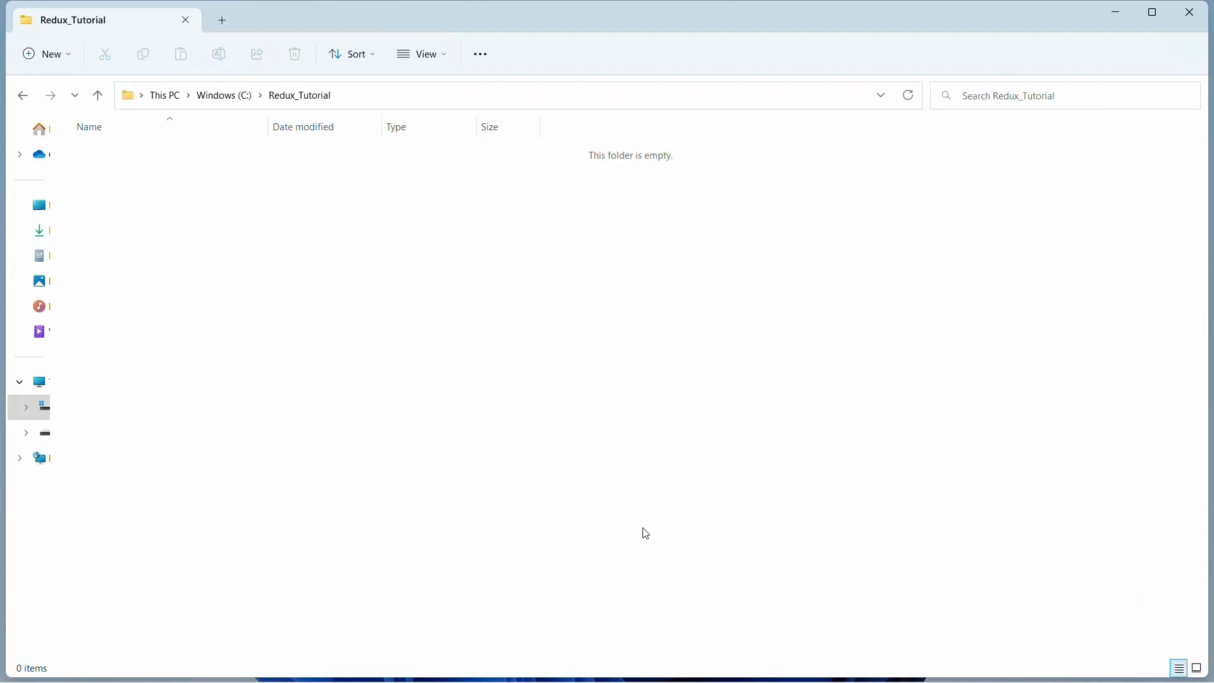
mouse_move(498, 539)
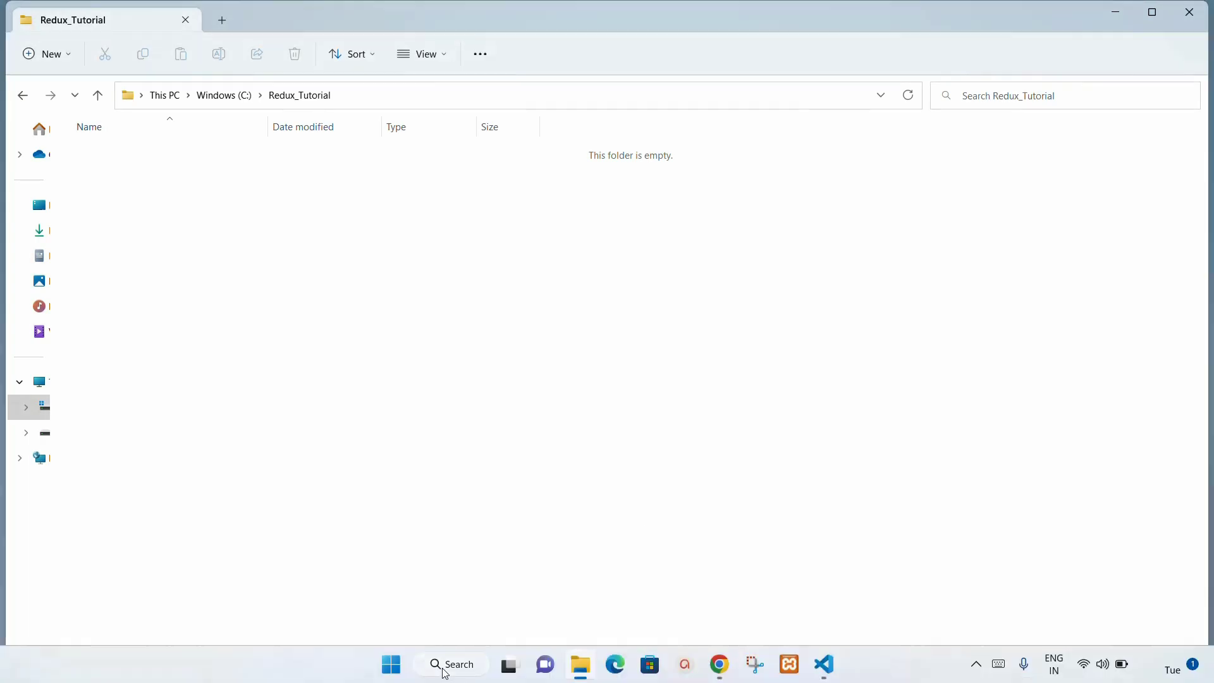
Launch Command Prompt from Windows search and check Node v19.1.0 and npm 8.19.3 with node -v and npm -v
text(cmd)
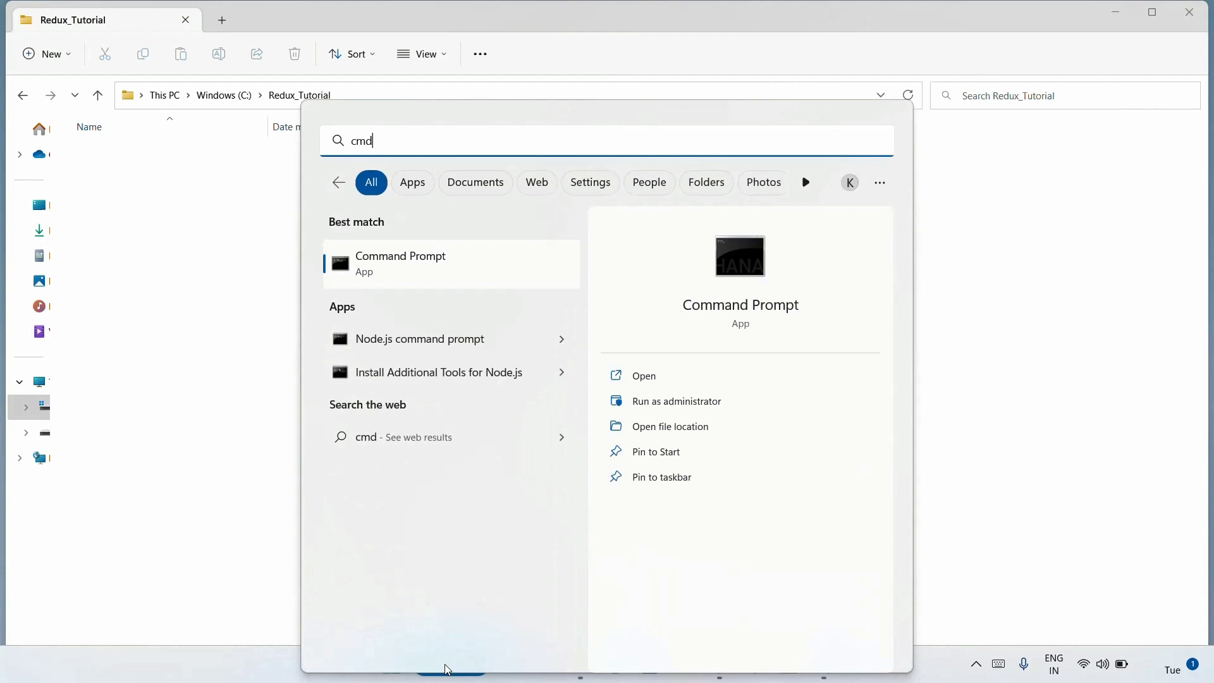
click(400, 263)
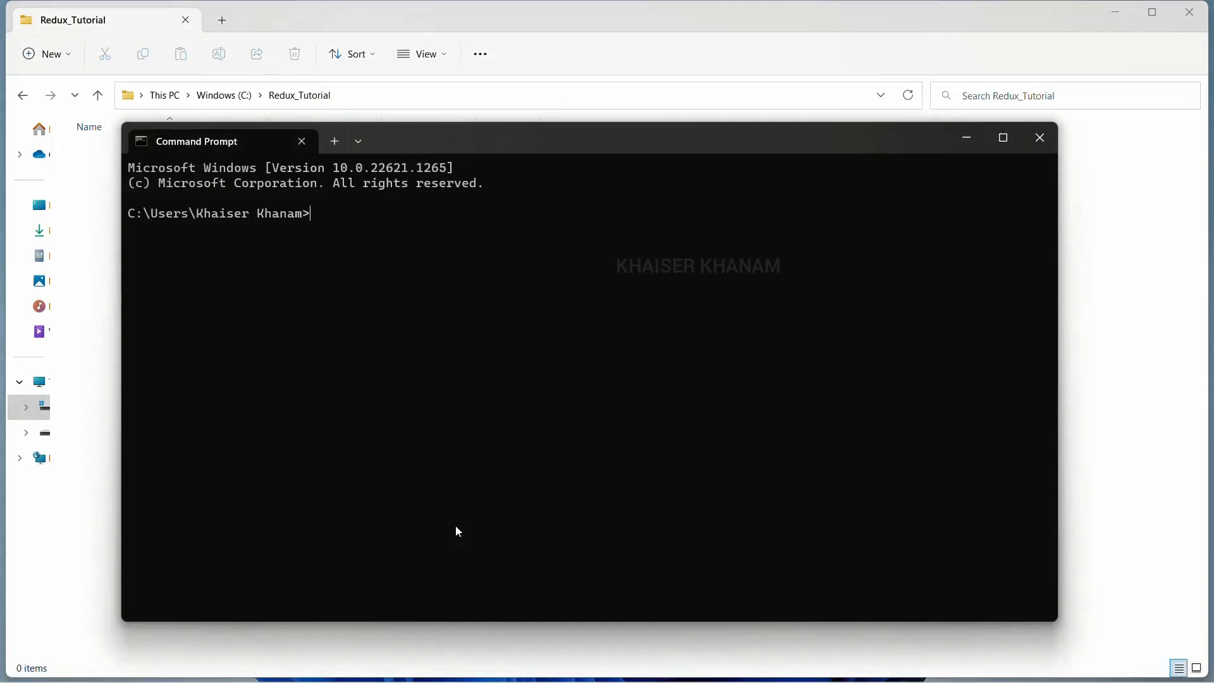
text(node -v)
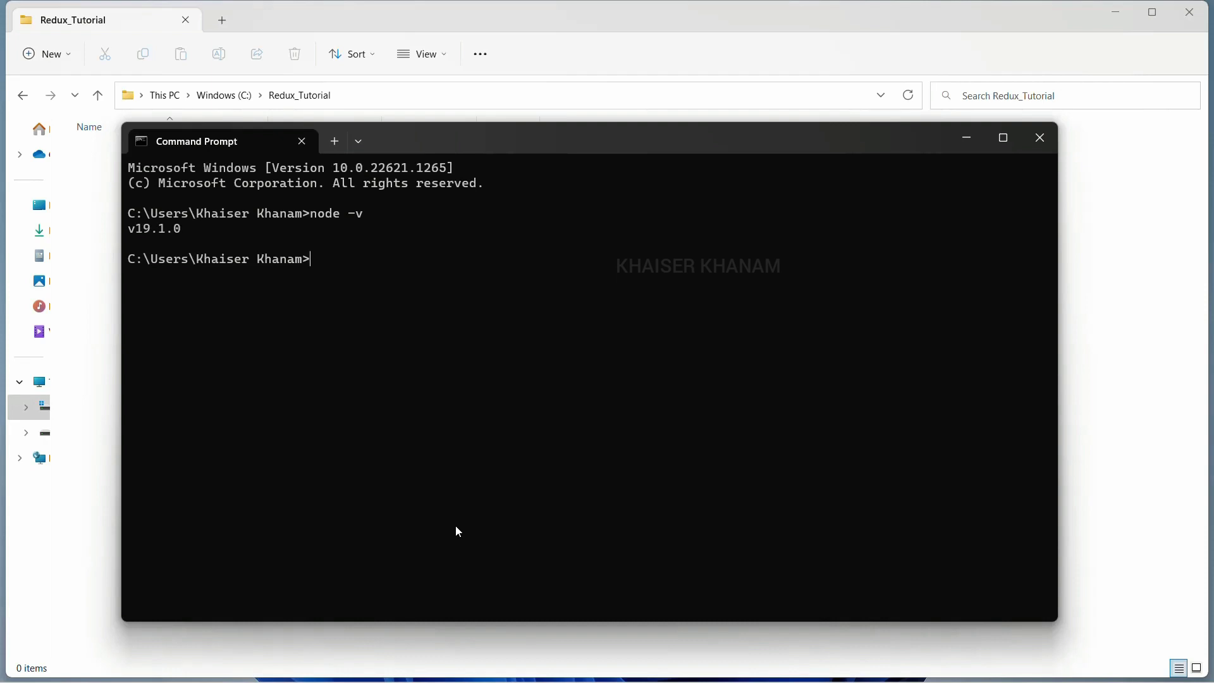
text(npm)
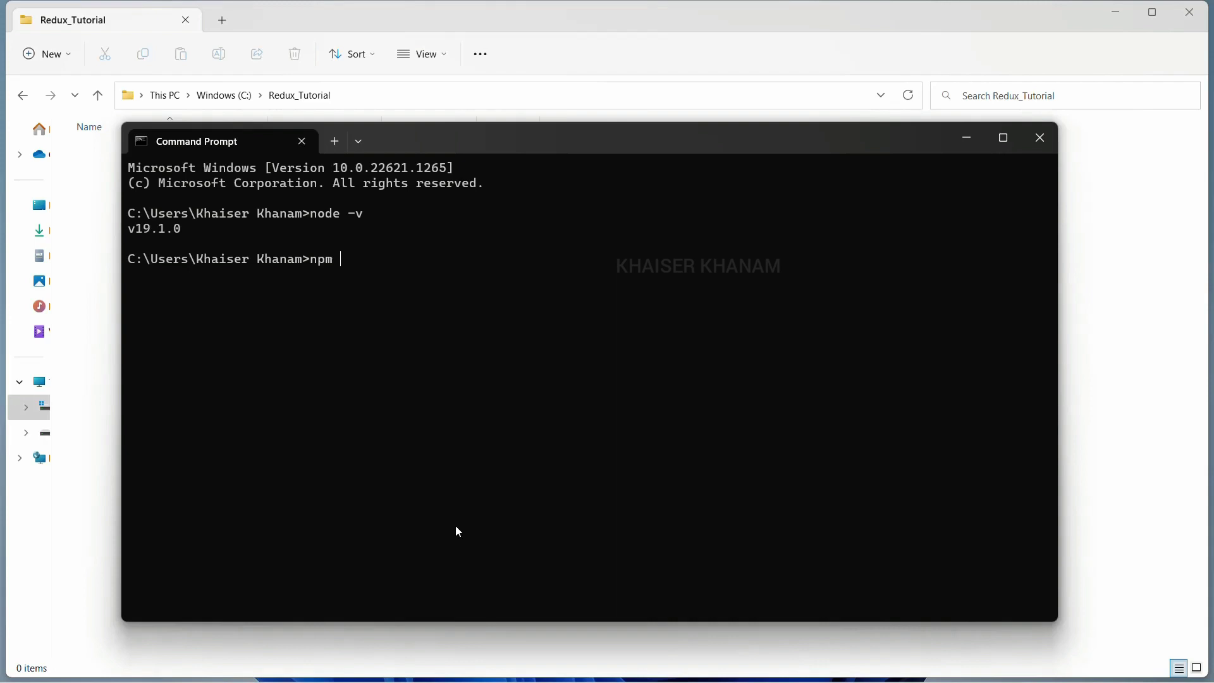
text(-)
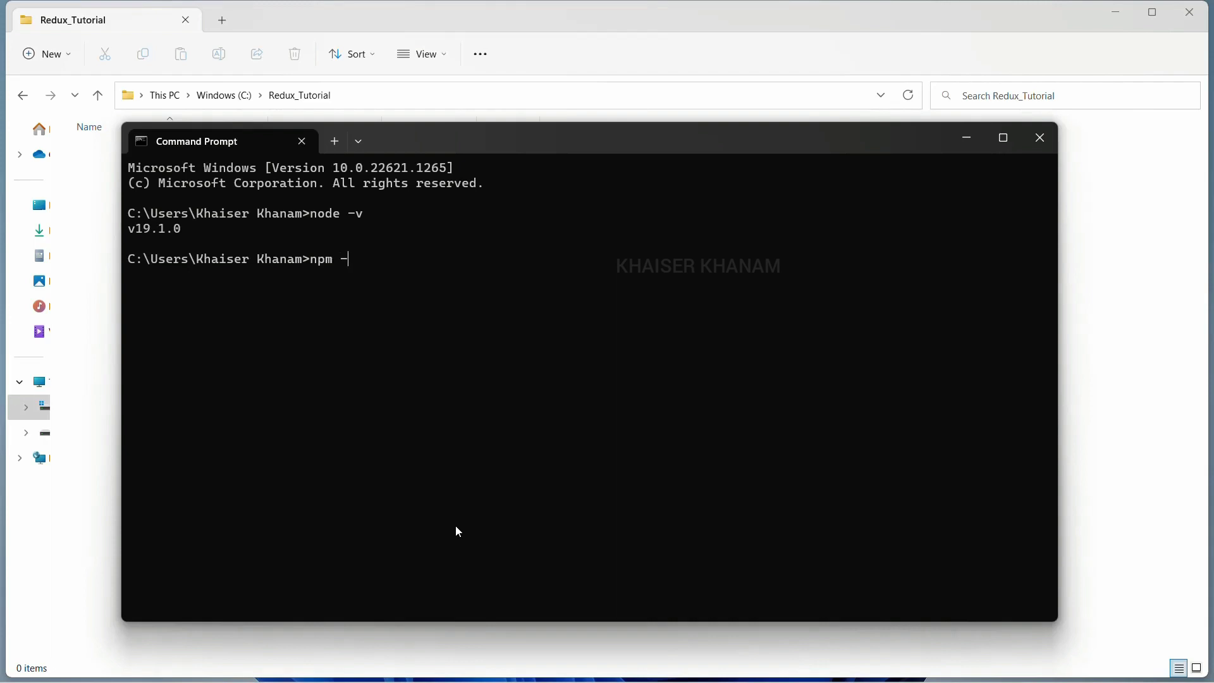
text(v)
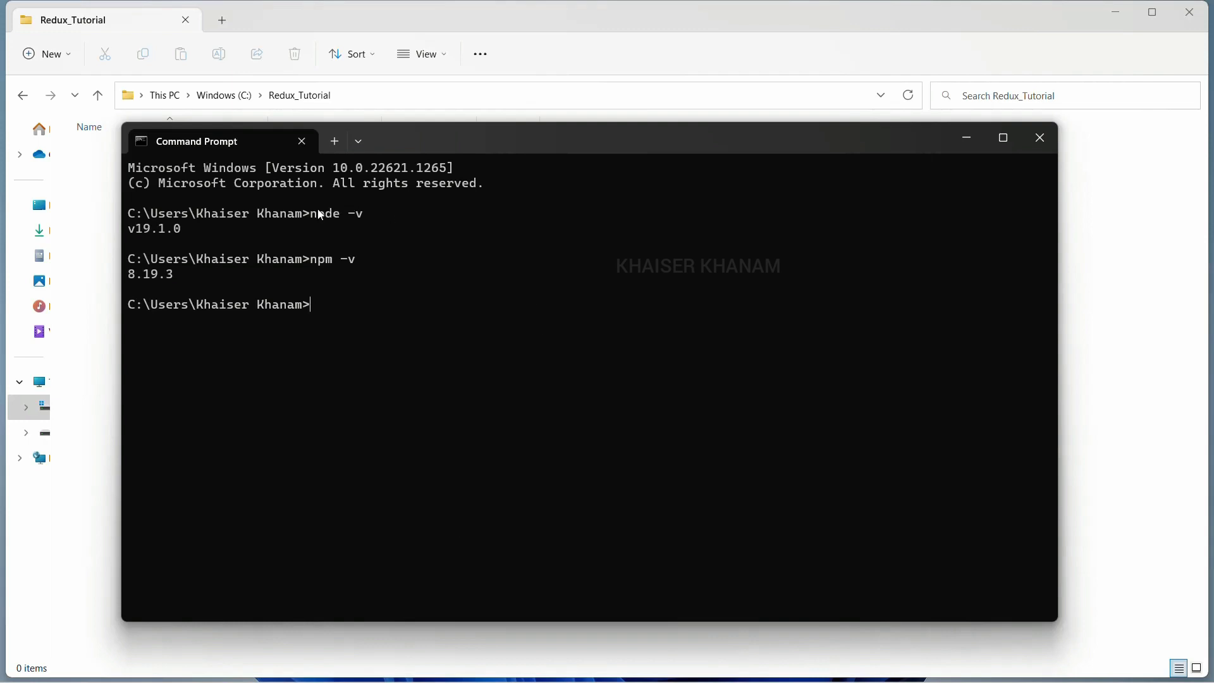
mouse_move(322, 225)
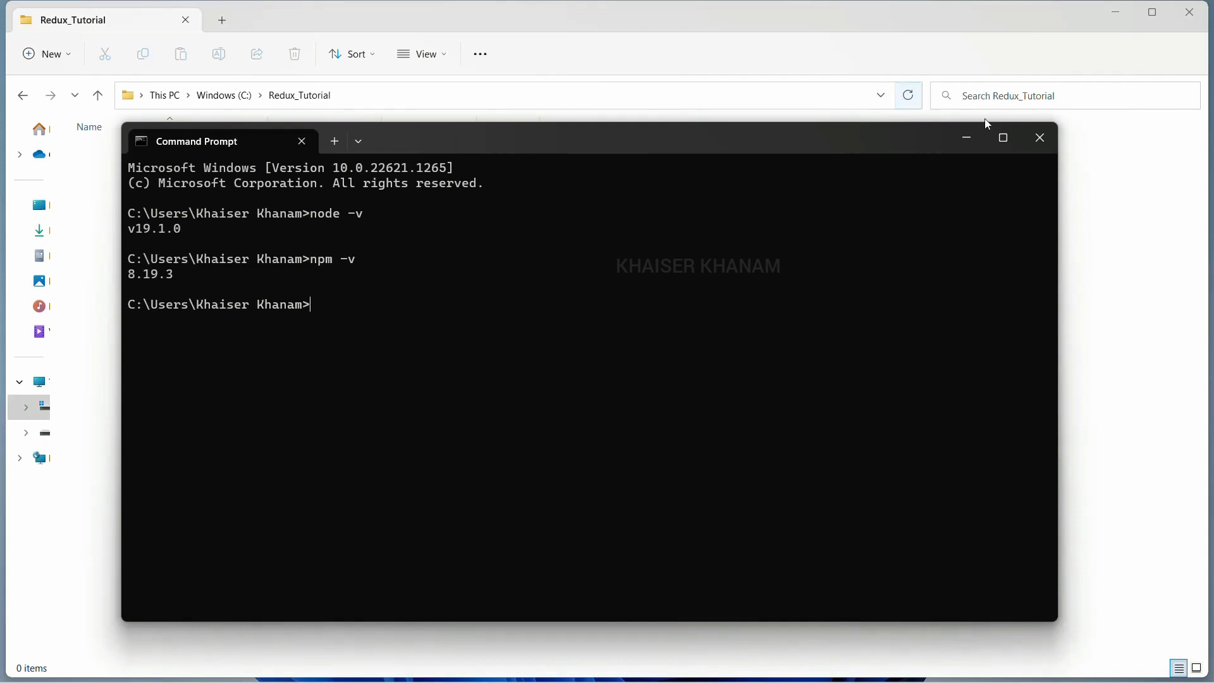
mouse_move(966, 142)
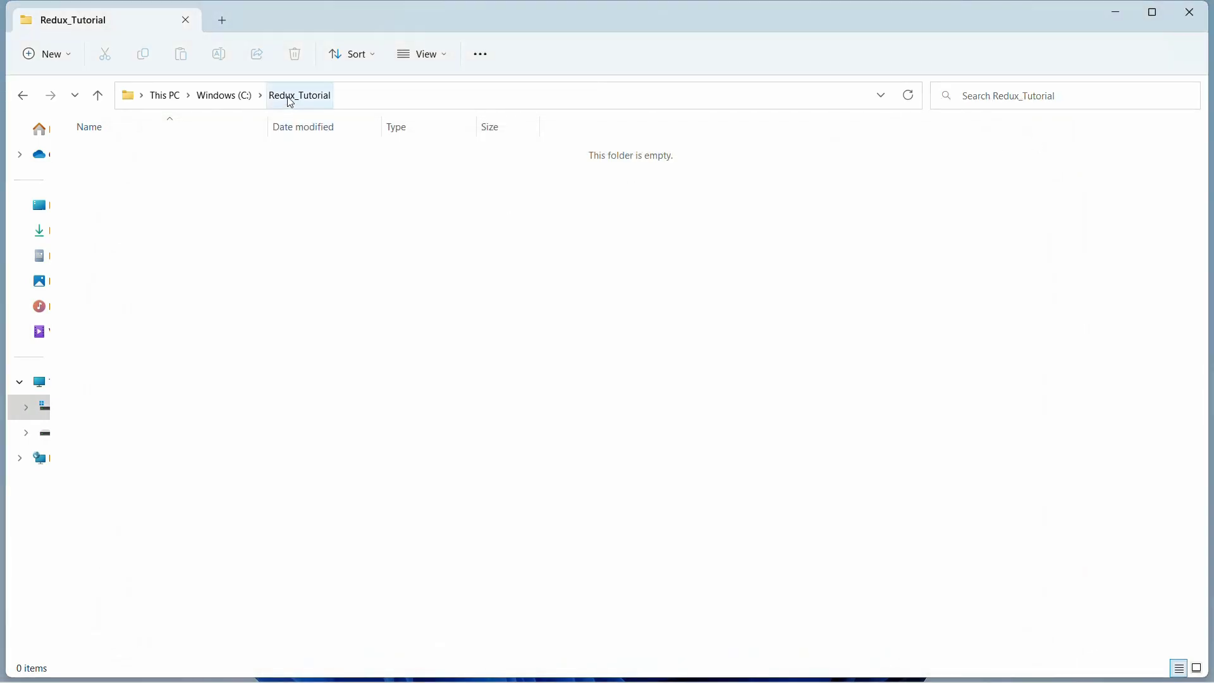
Open the empty Redux_Tutorial folder in VS Code via Show more options > Open with Code
right_click(331, 177)
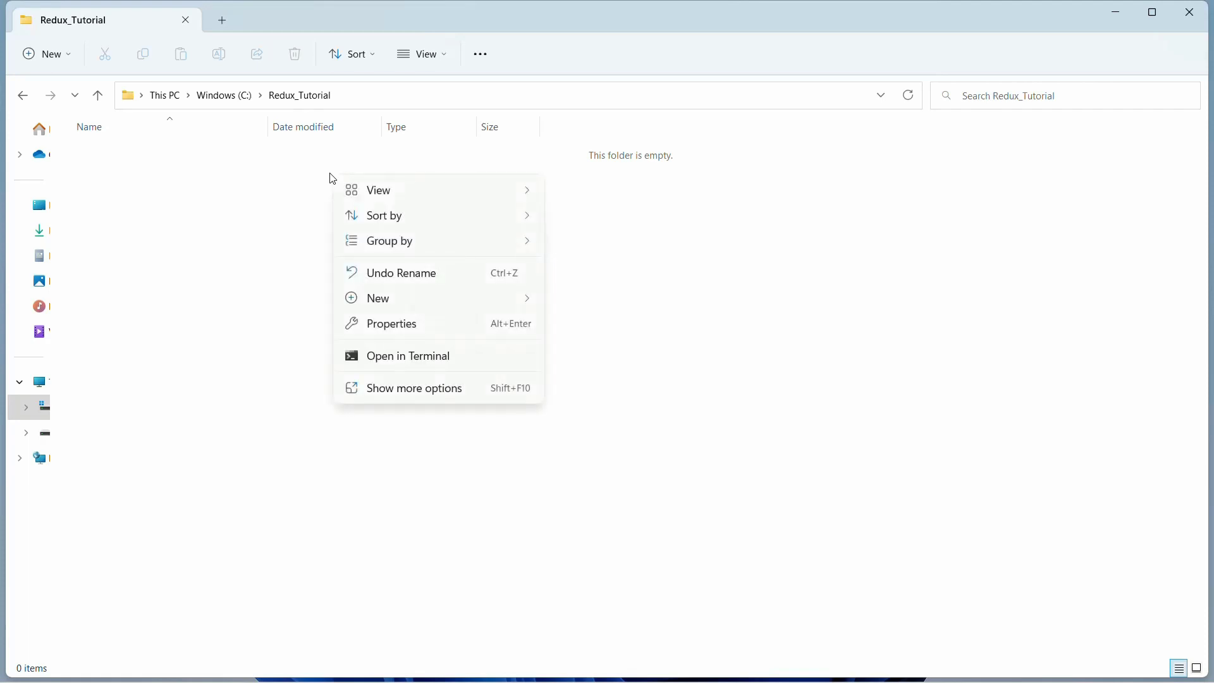
click(399, 390)
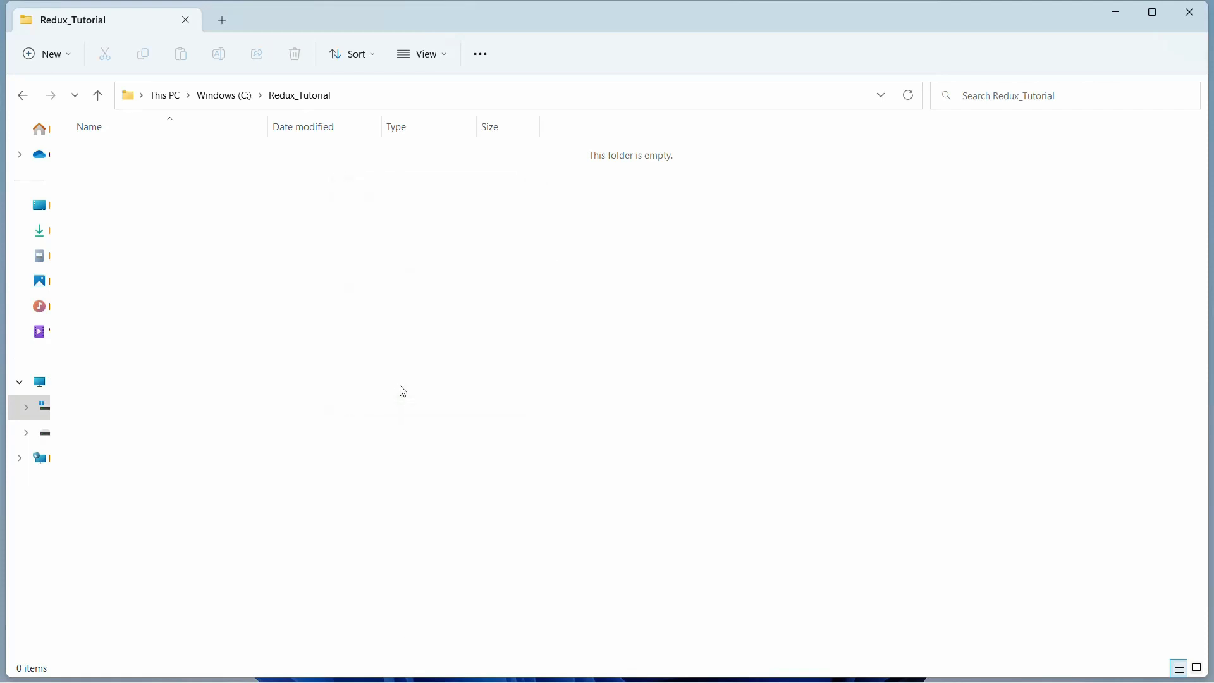
right_click(402, 391)
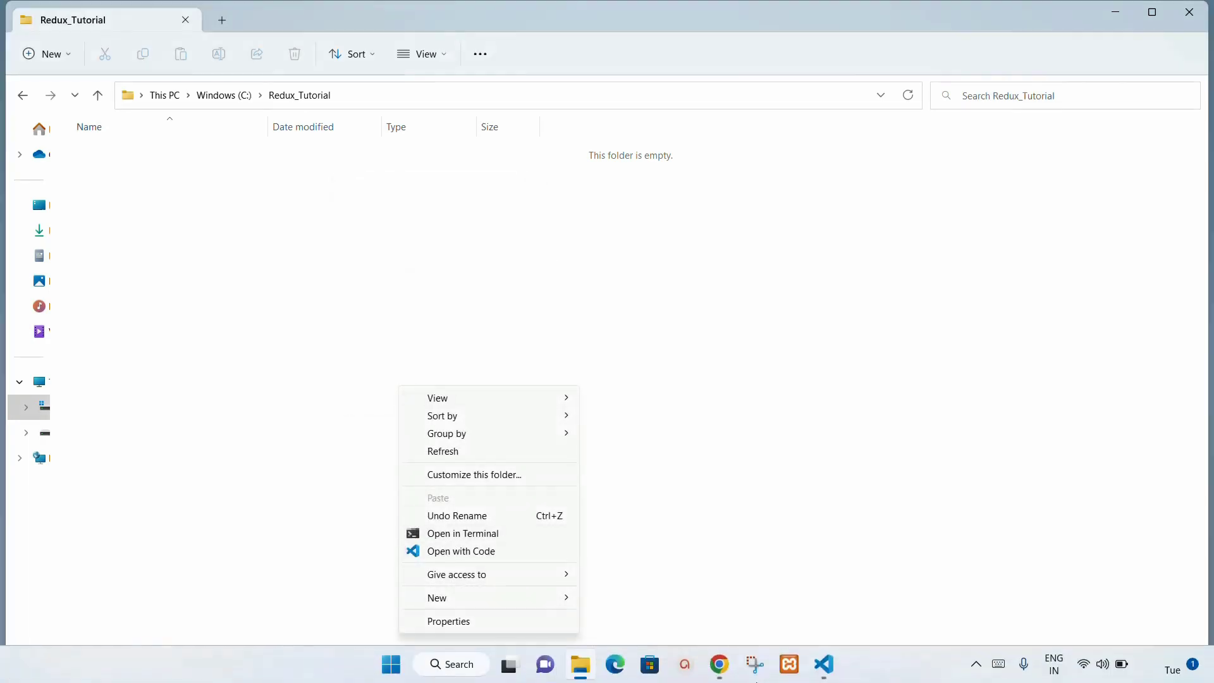
click(460, 551)
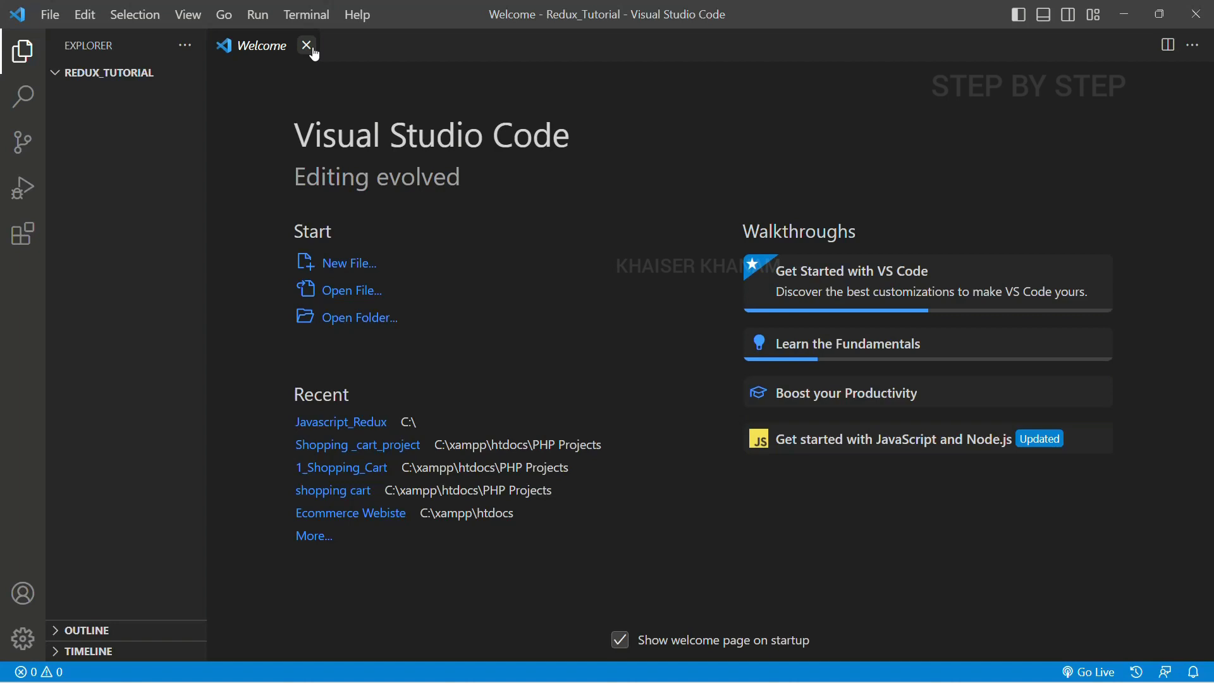
Close the welcome page and create a new file named index.js in the project folder
click(306, 46)
text(ind)
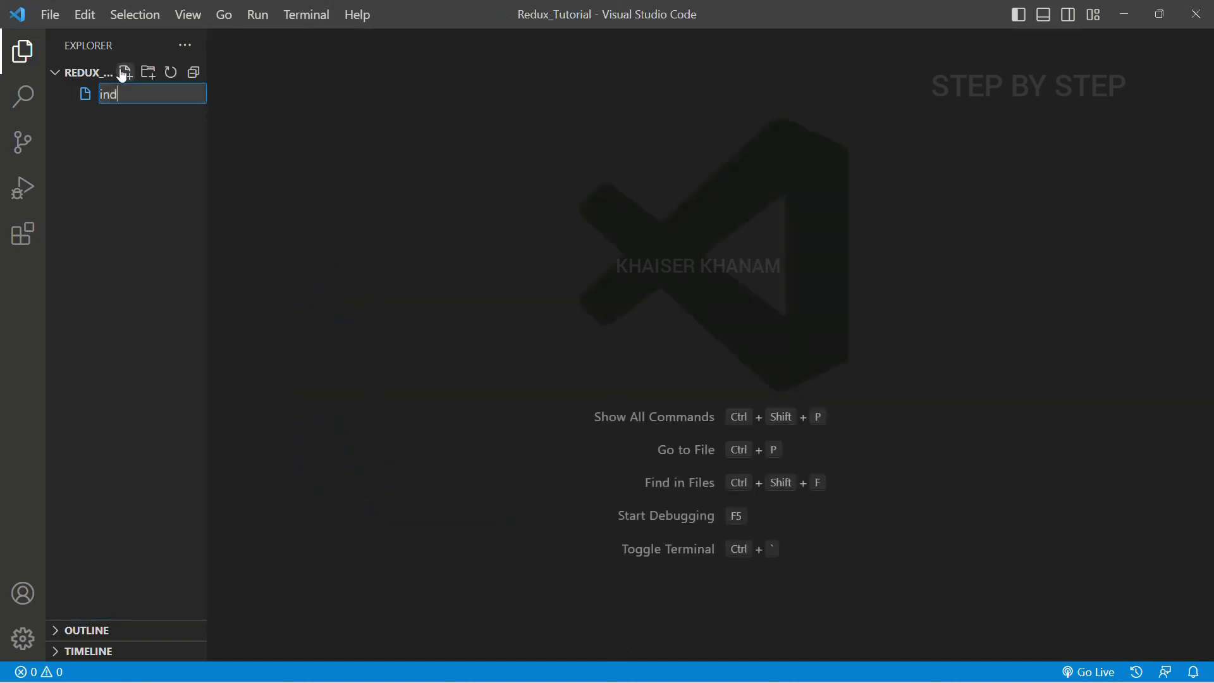
text(ex.js)
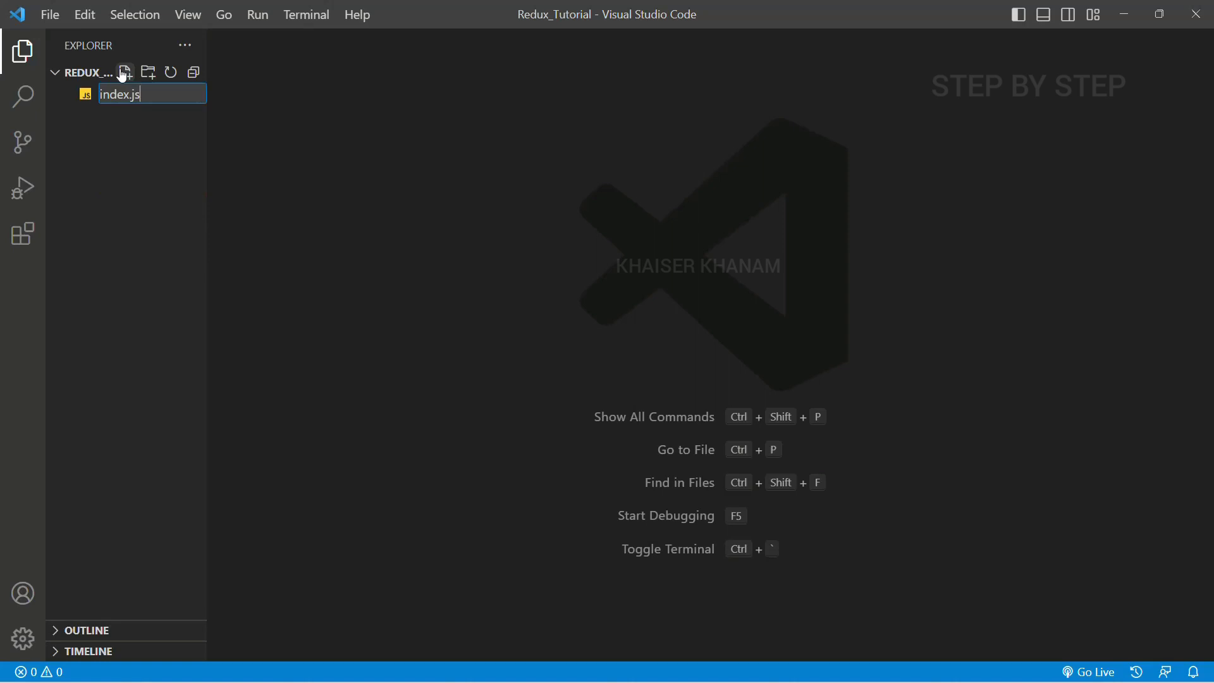
key(Enter)
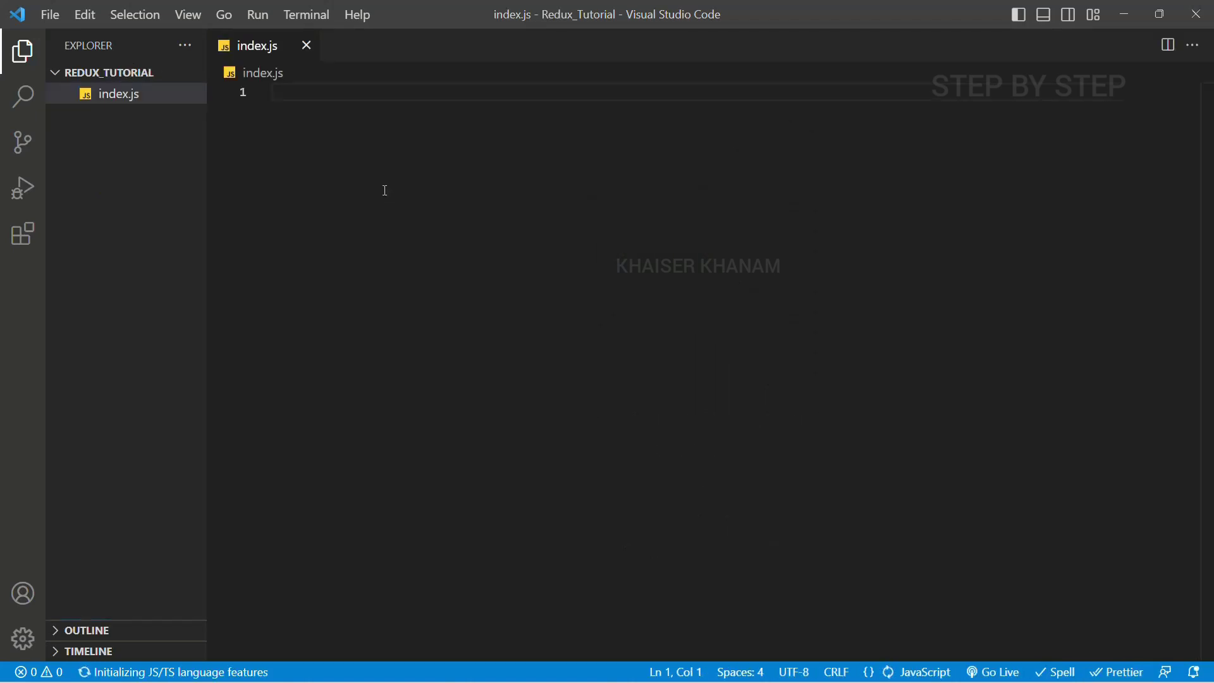
Write console.log("Redux Tutorial"); as the single line of index.js
text(console.log();)
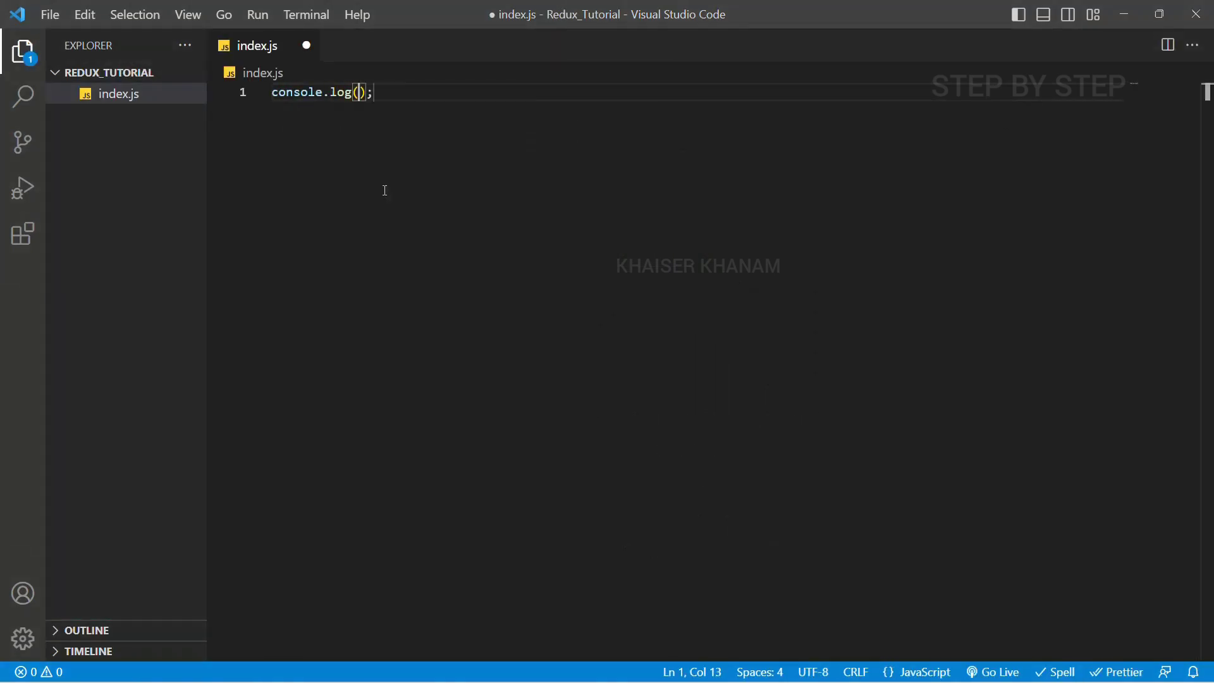
text("Redux ")
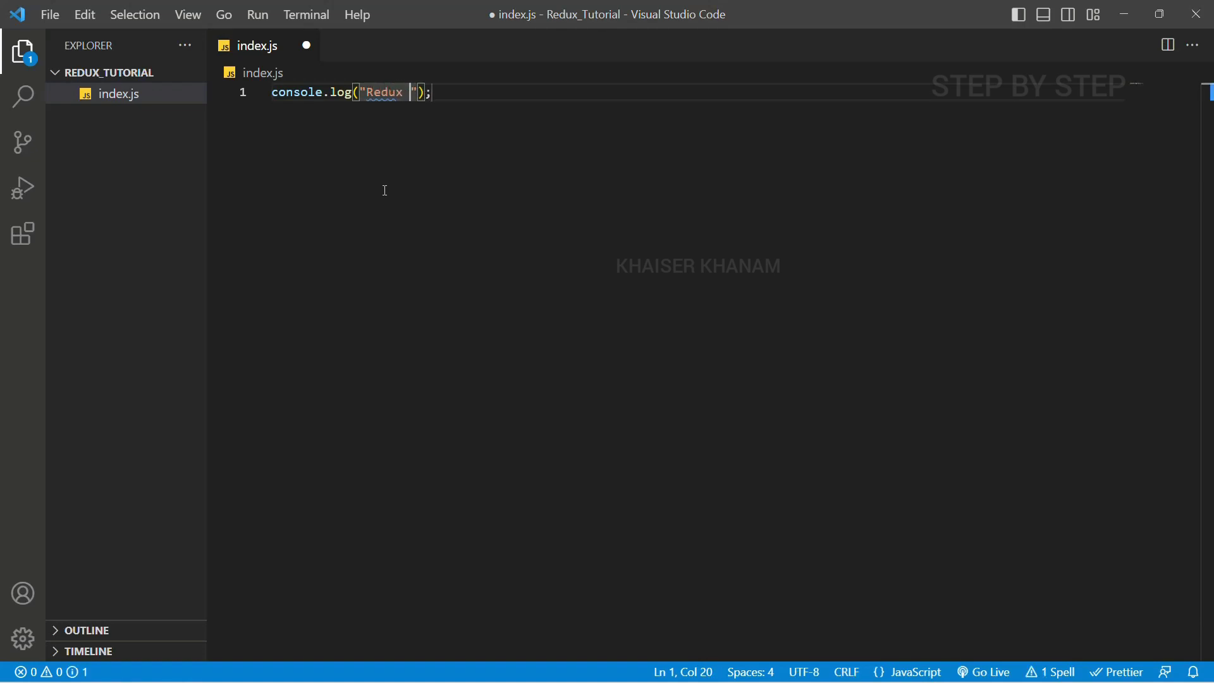
text(Tutor)
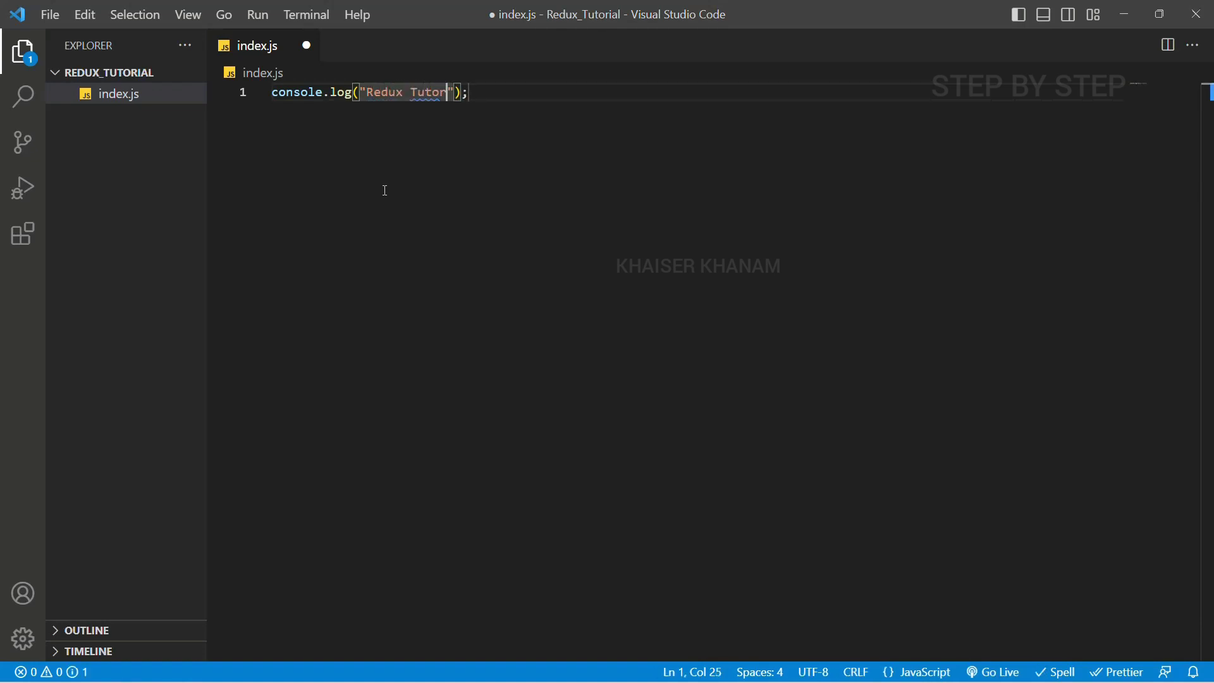
text(ial)
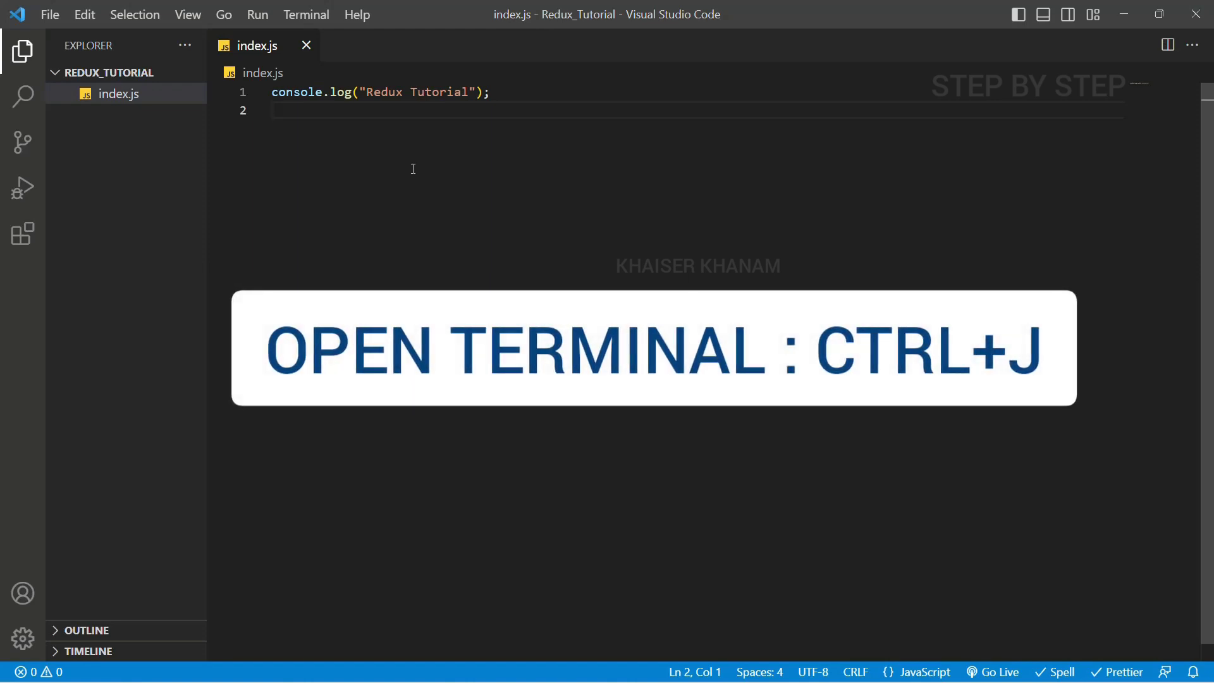
Run node index.js in the integrated terminal (Ctrl+J) so it prints Redux Tutorial, then start an npm command
key(Ctrl+J)
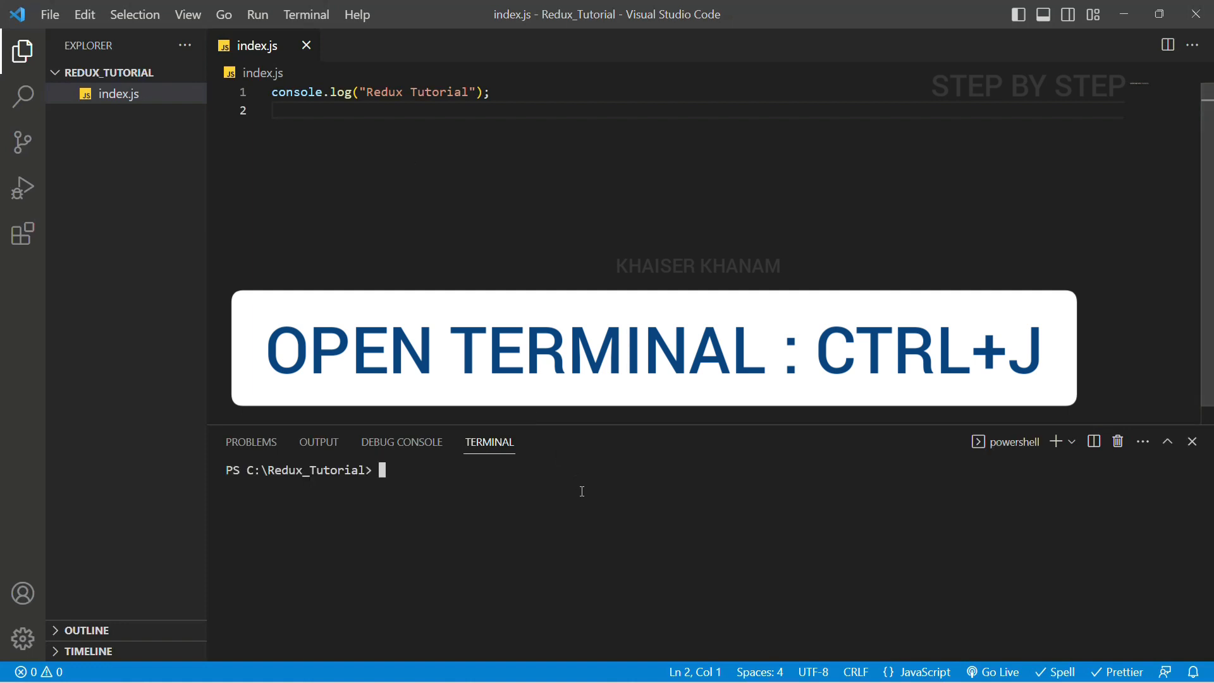
mouse_move(478, 488)
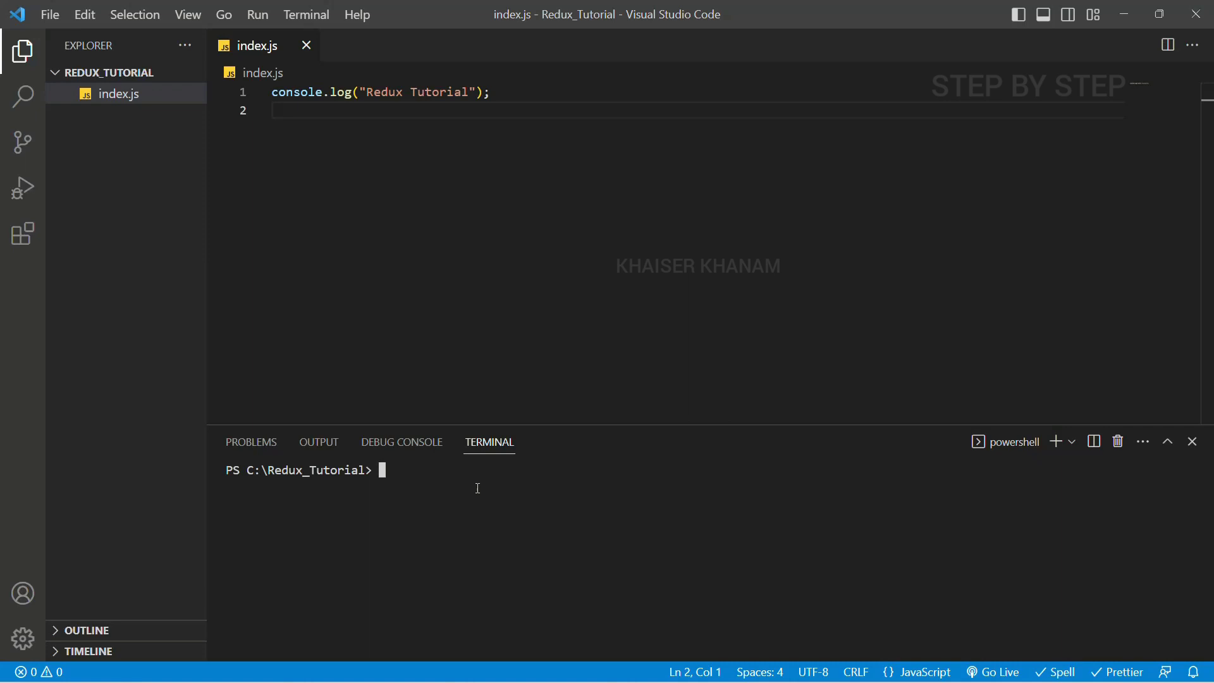
text(node i)
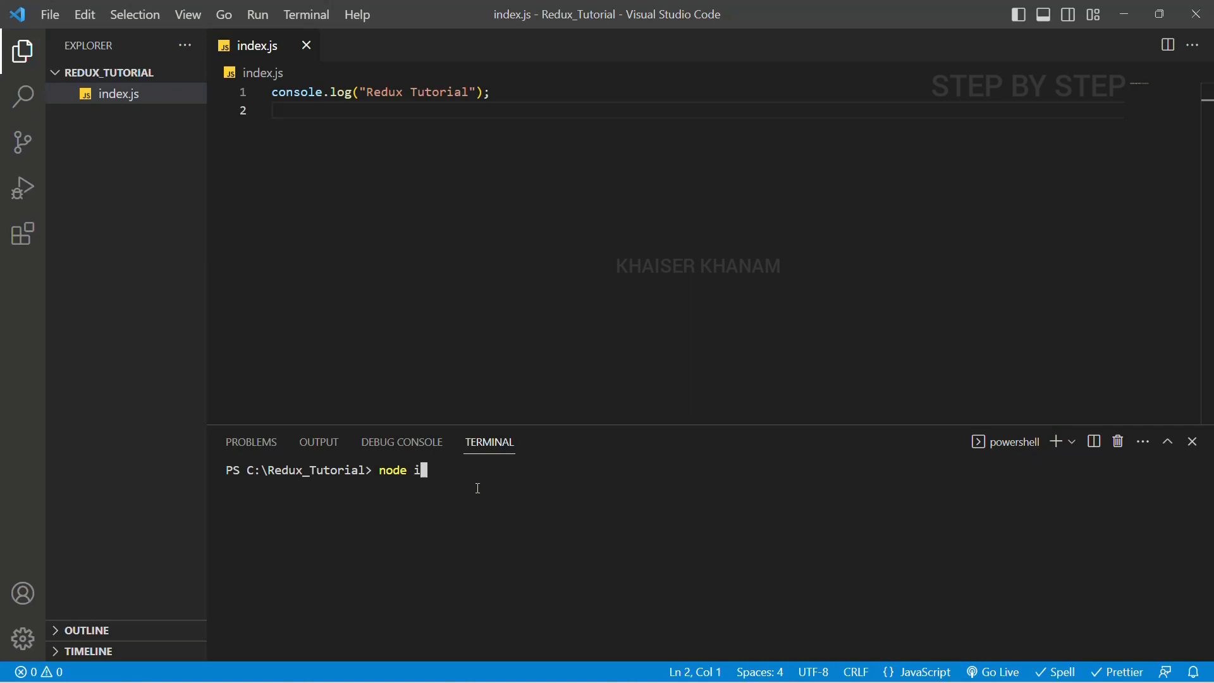
text(ndex.js)
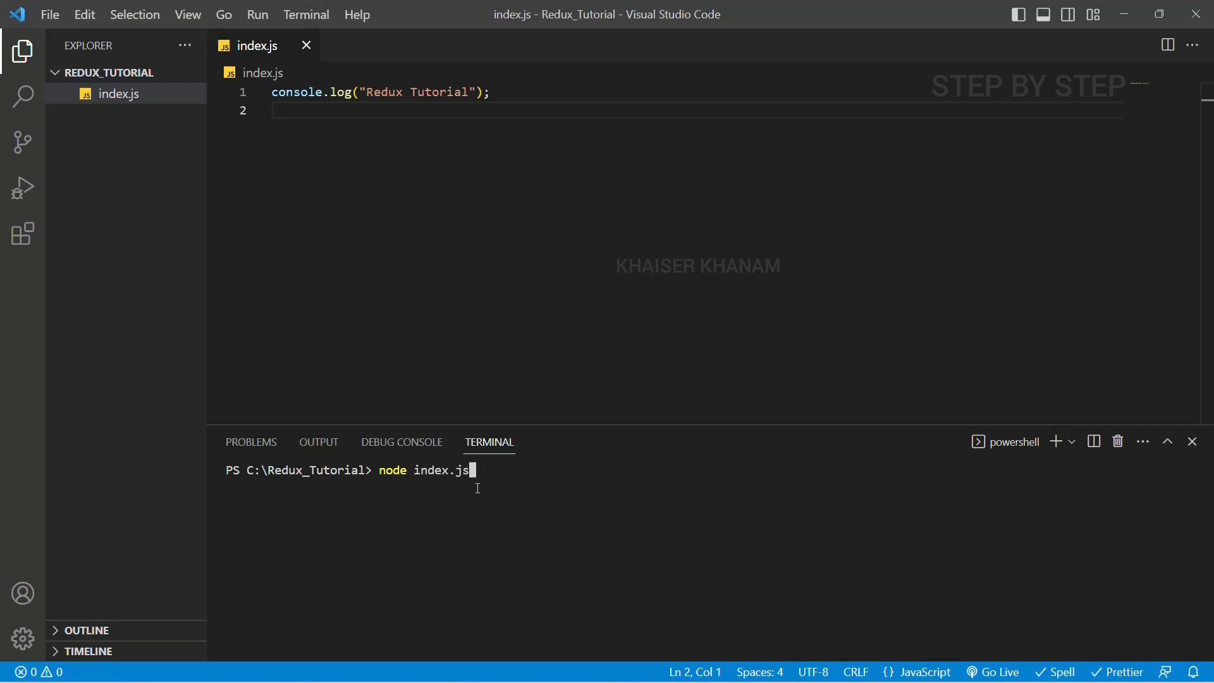
key(Enter)
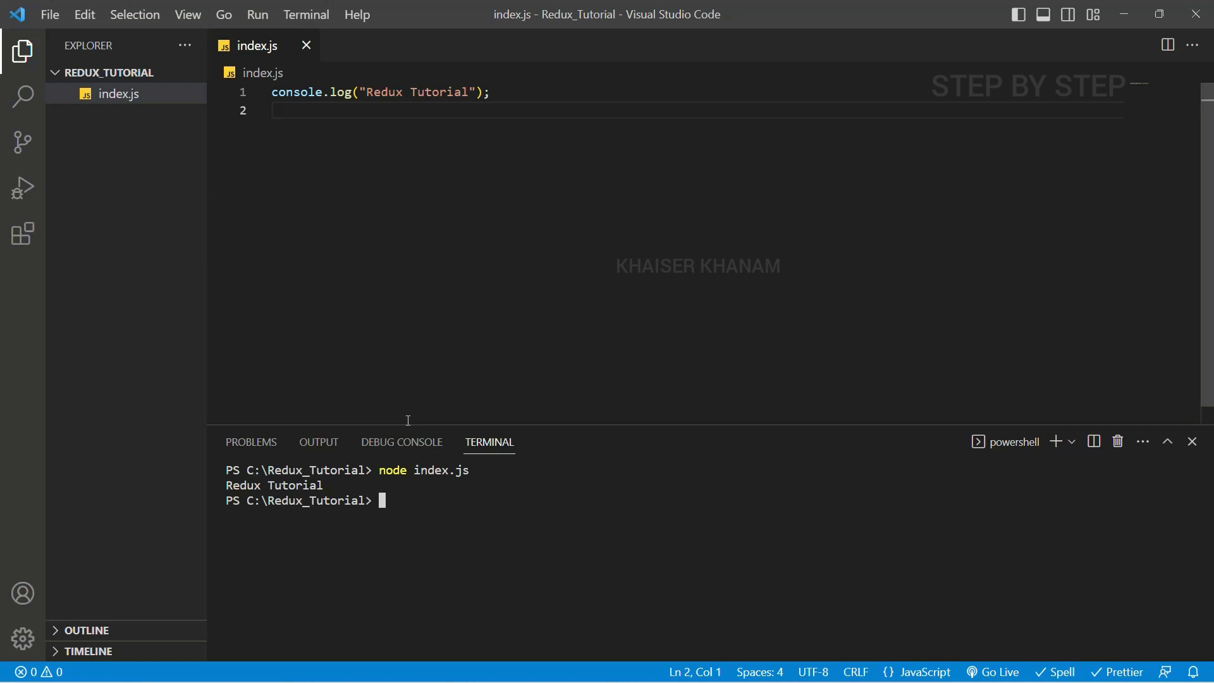
text(npm)
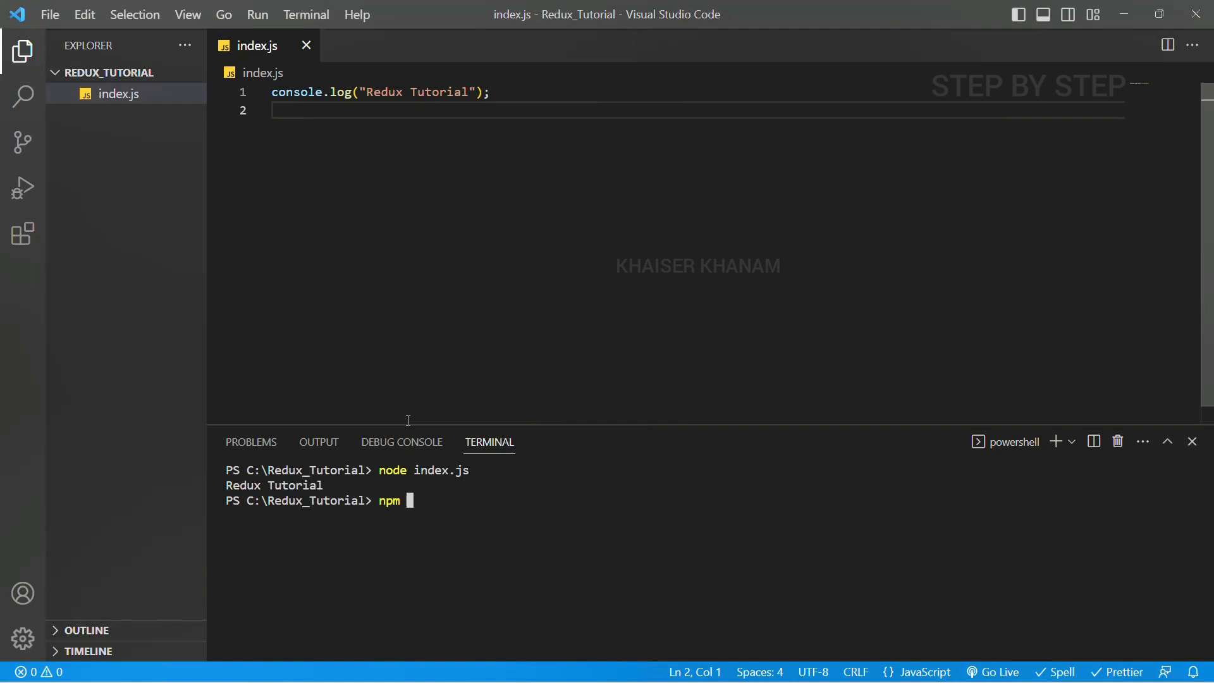
Generate a default package.json with npm init --yes and review its fields, including main, in the editor
text(ini)
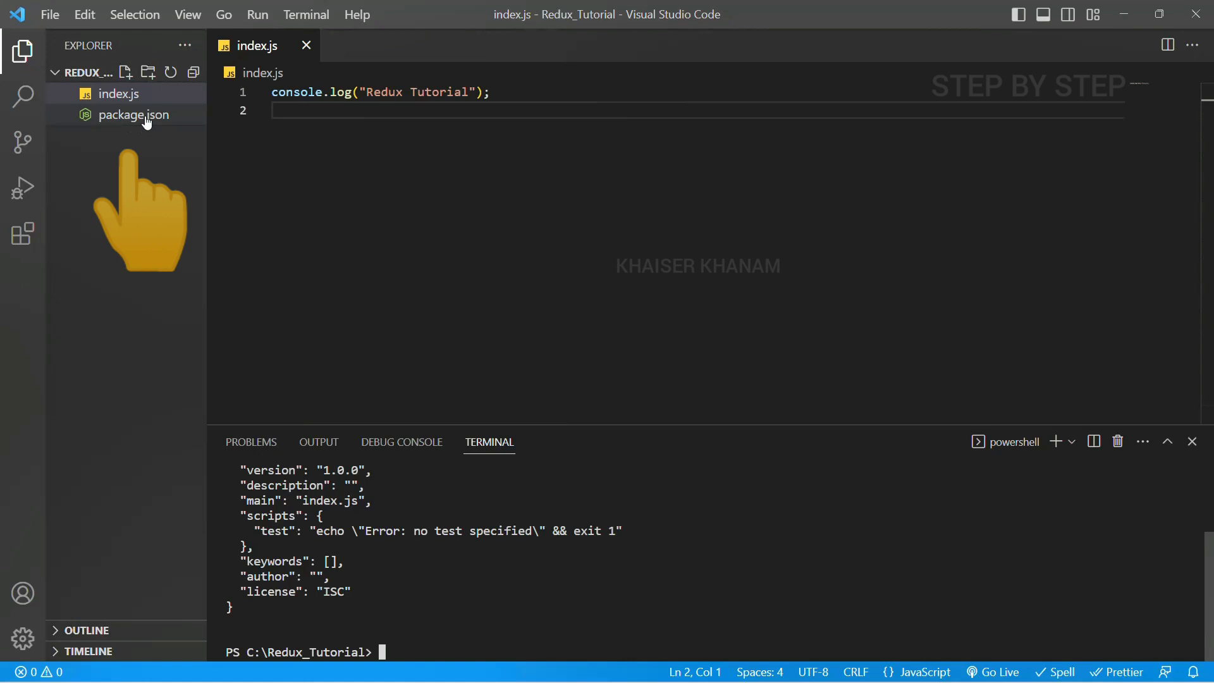
click(134, 115)
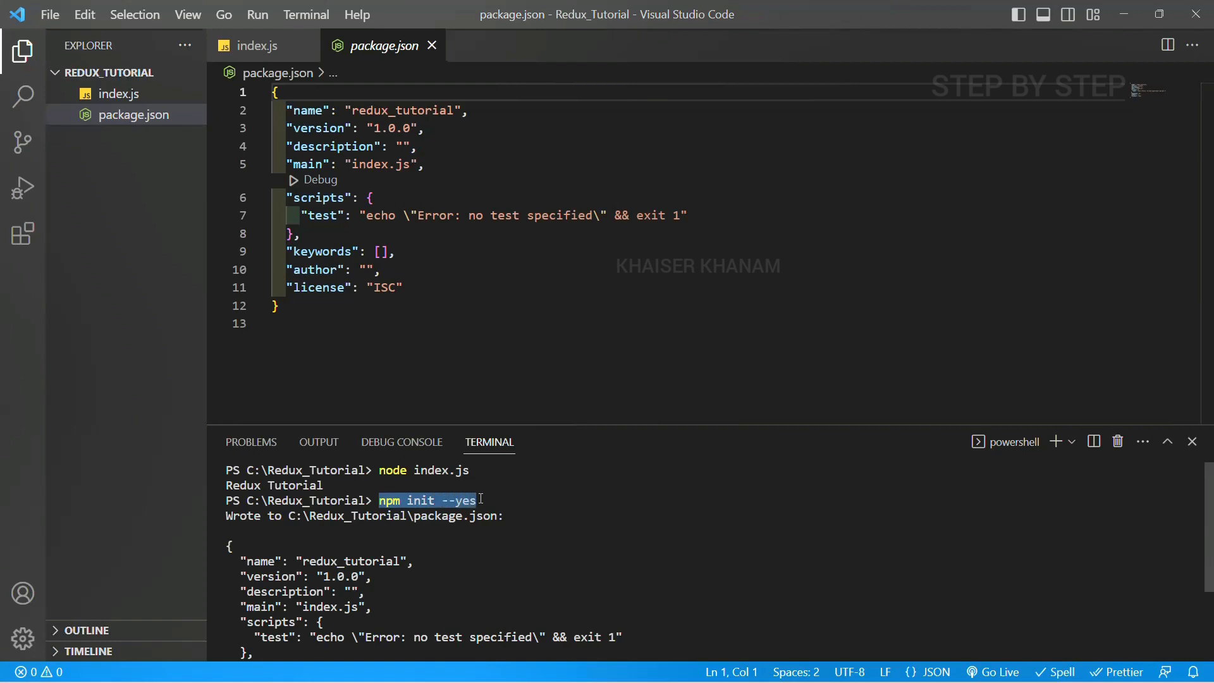
scroll(down, 3)
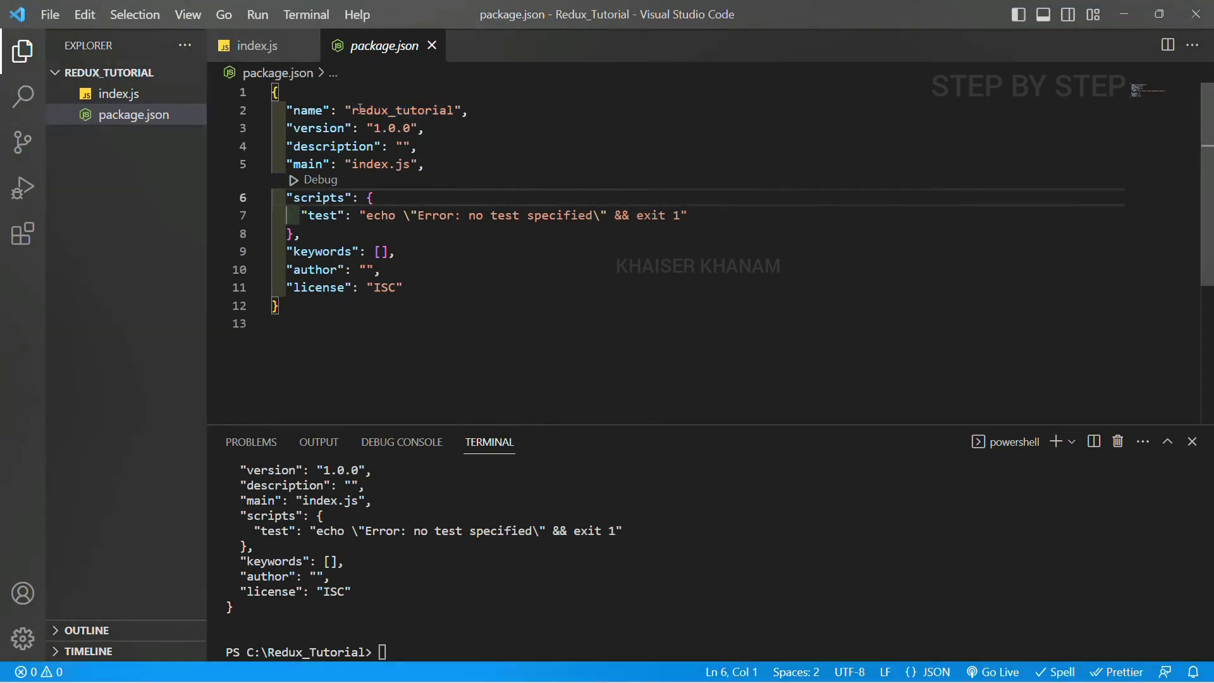
double_click(402, 110)
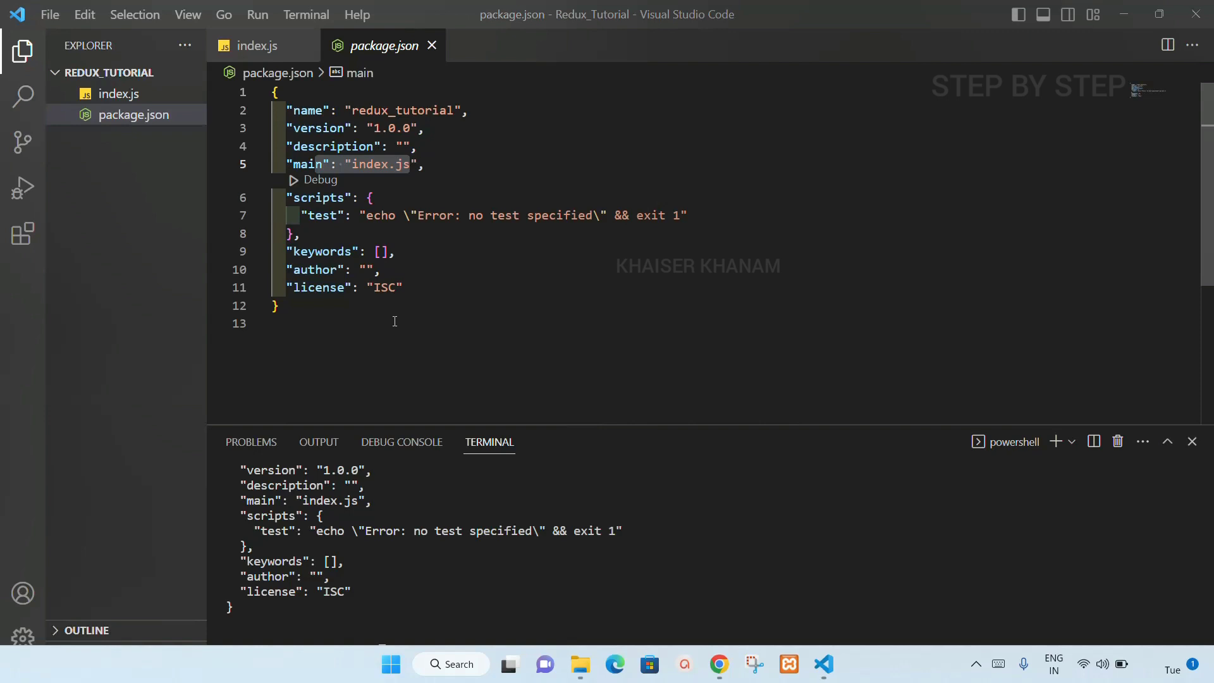
scroll(down, 3)
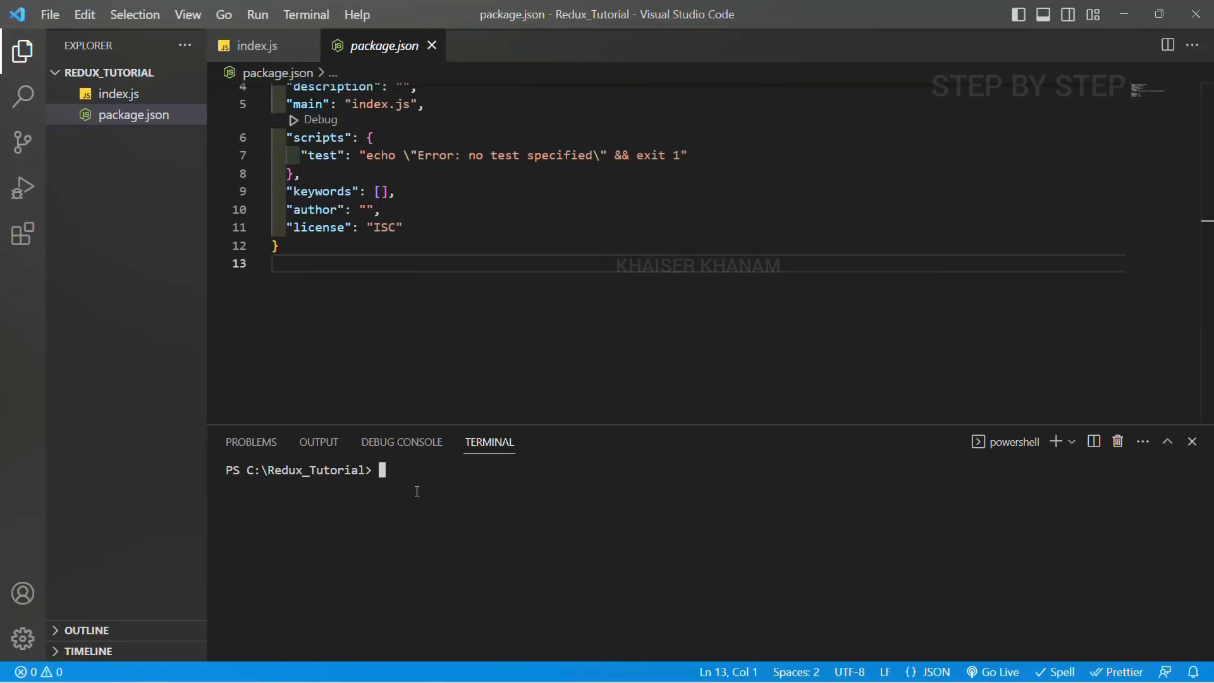
Install redux ^4.2.1 with npm install redux, adding node_modules, package-lock.json and a dependencies entry
text(npm install)
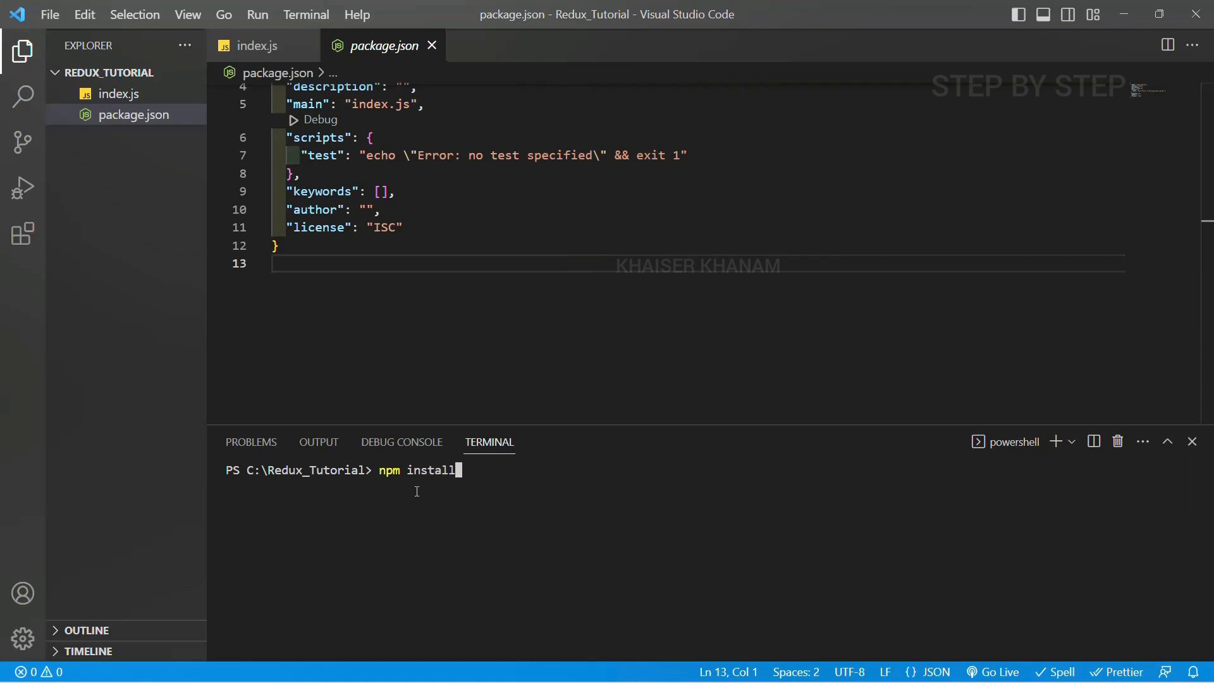
text(redux)
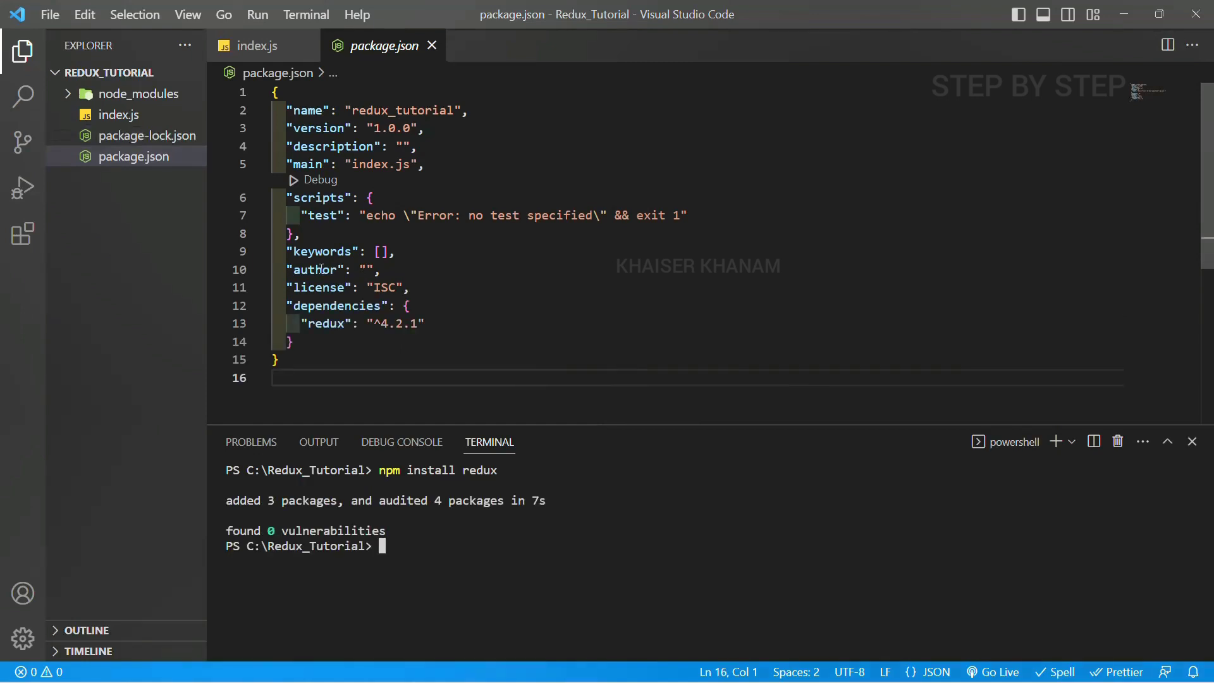
mouse_move(146, 163)
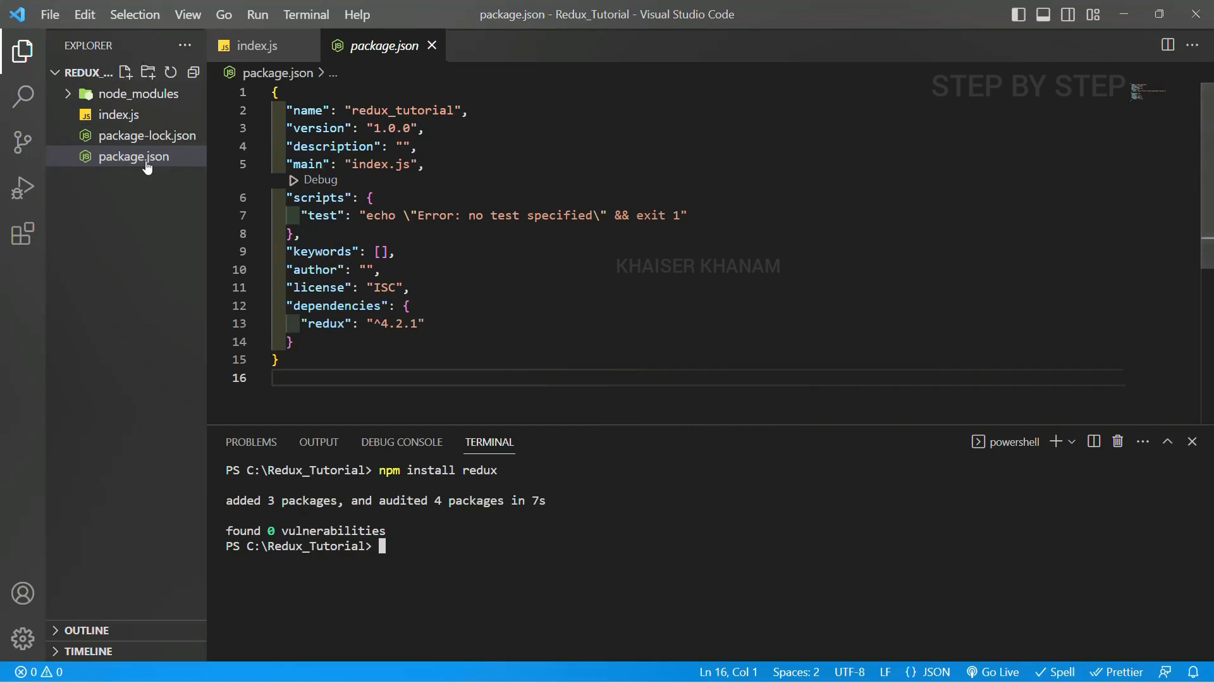
Inspect the generated package-lock.json beside package.json
click(146, 135)
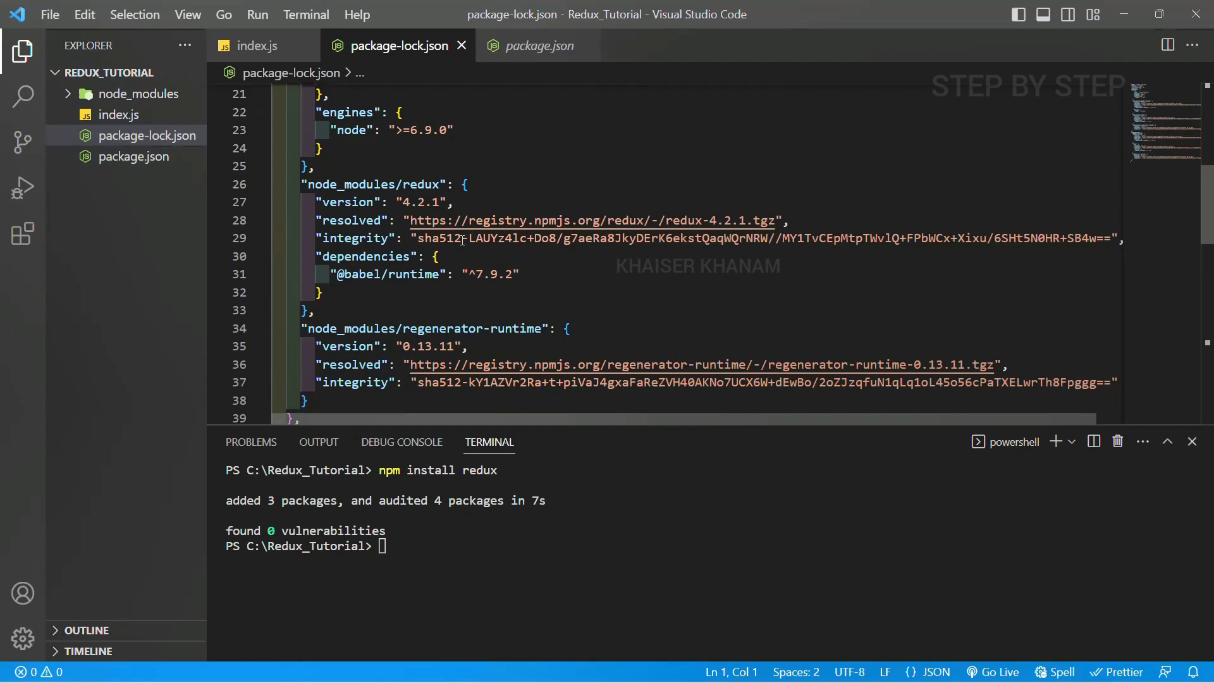
scroll(down, 3)
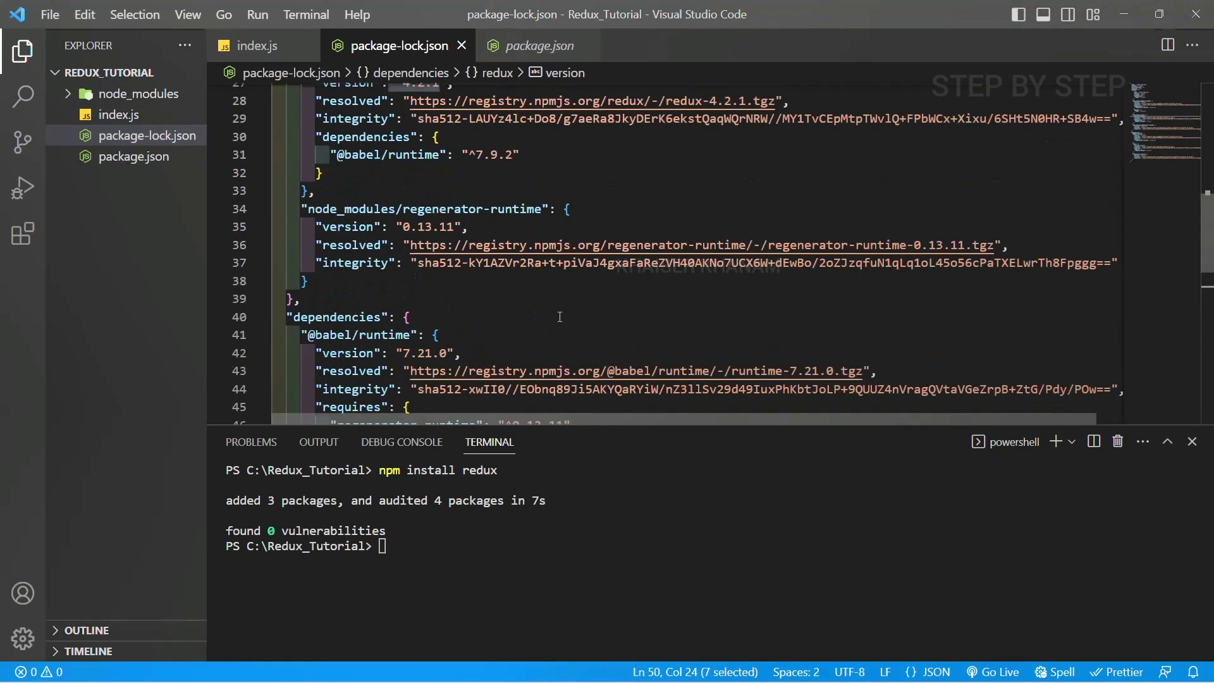
scroll(up, 3)
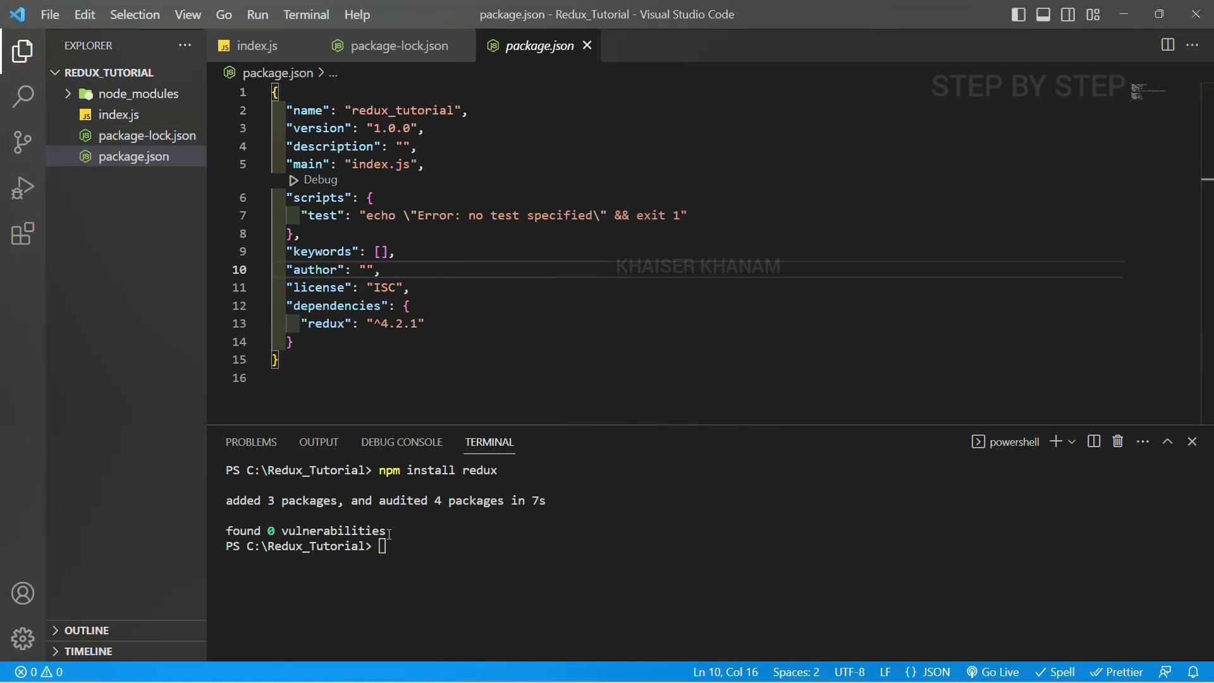
Run node index.js again after installing redux and highlight the printed Redux Tutorial output
text(node index.js)
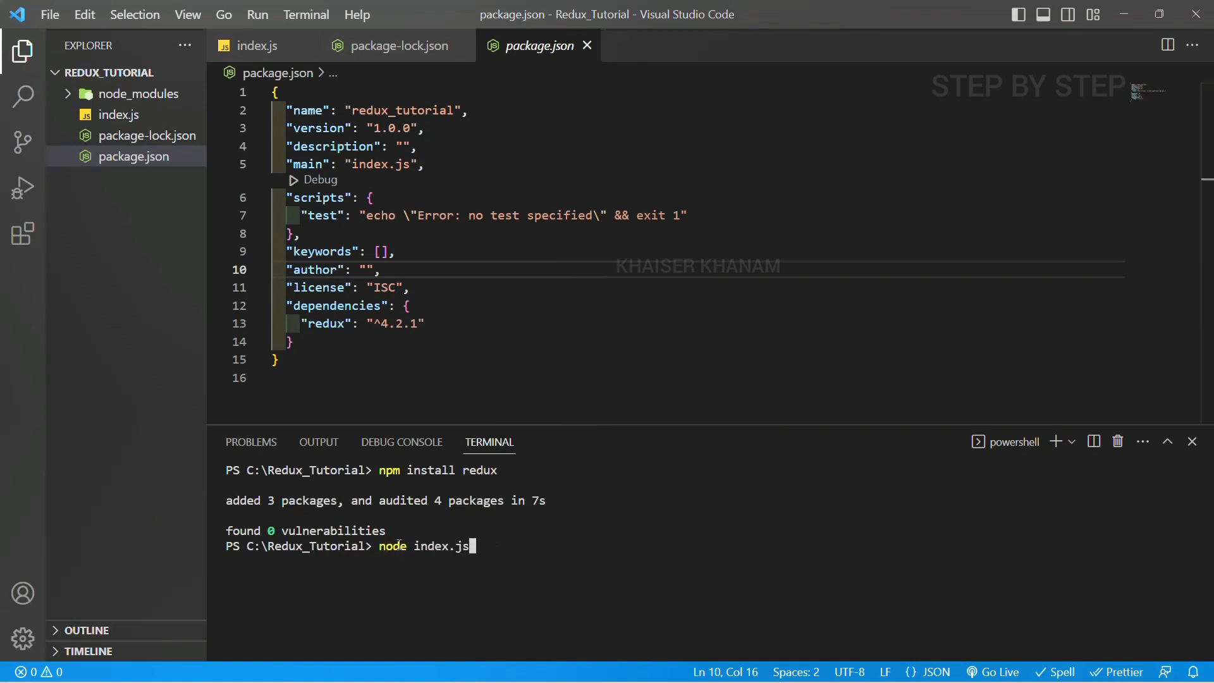
key(Enter)
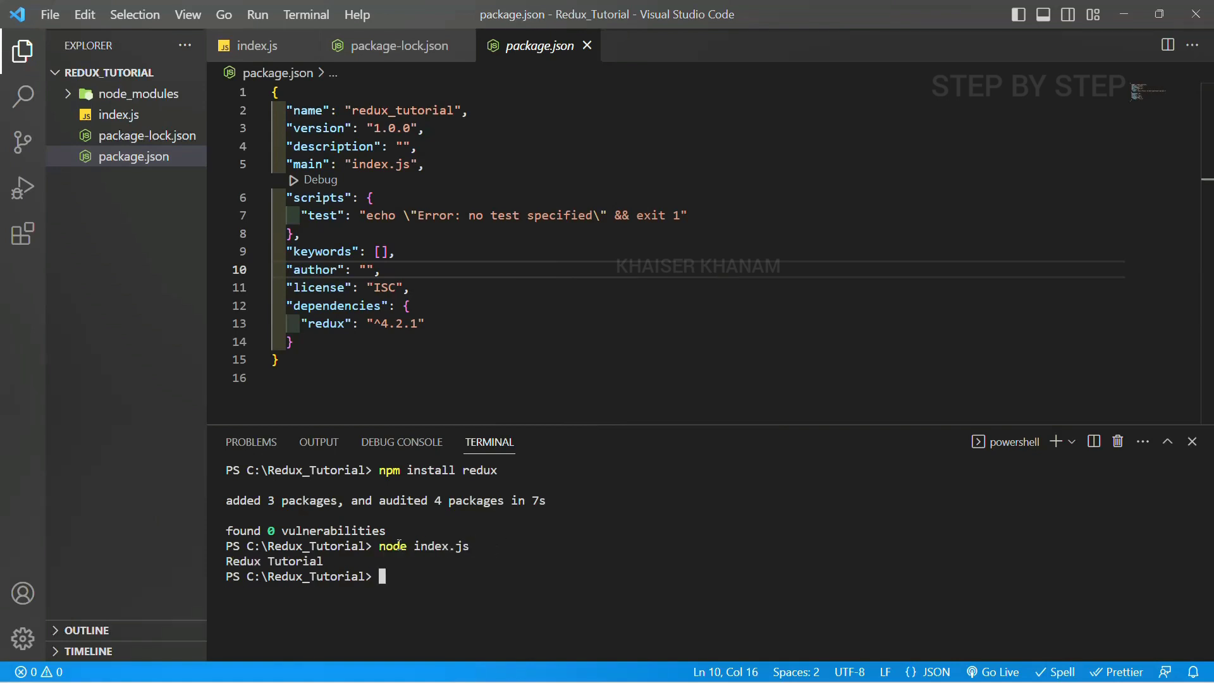
drag(245, 560, 339, 561)
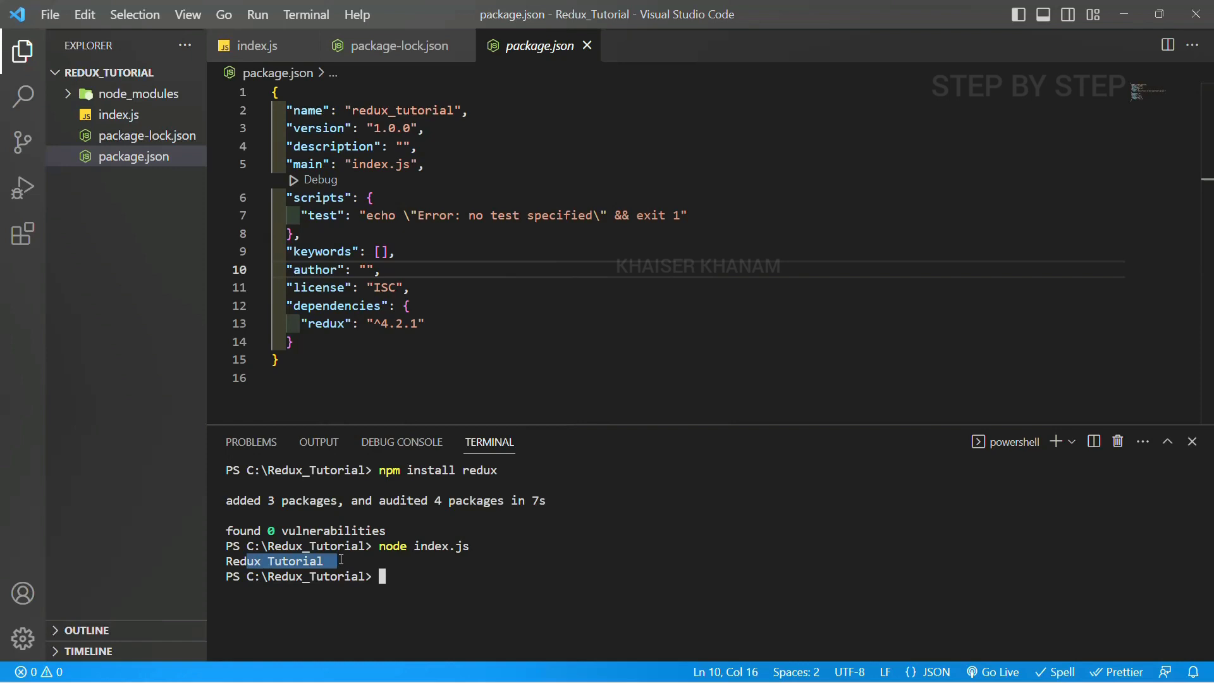